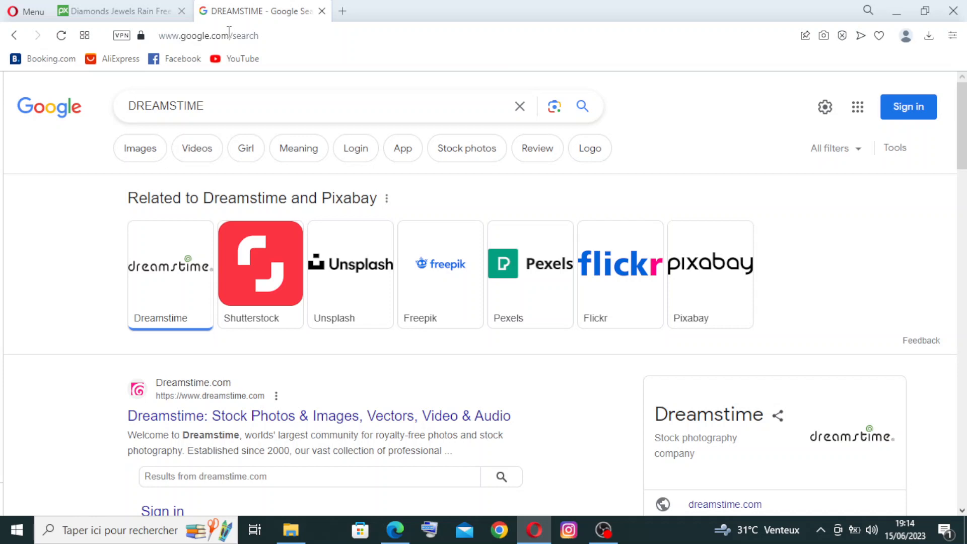
mouse_move(482, 12)
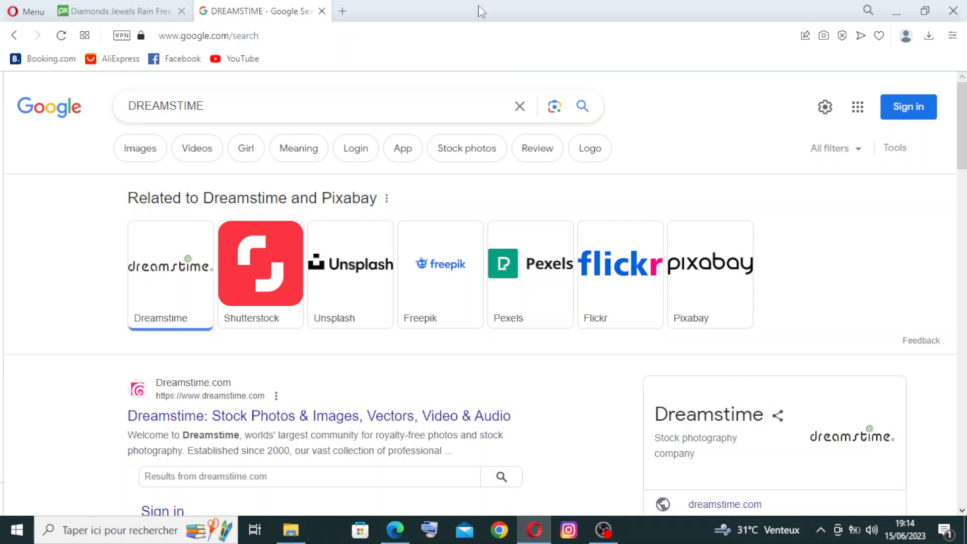
Step: Open dreamstime.com via the 'Dreamstime: Stock Photos & Images, Vectors, Video & Audio' Google result
scroll(up, 3)
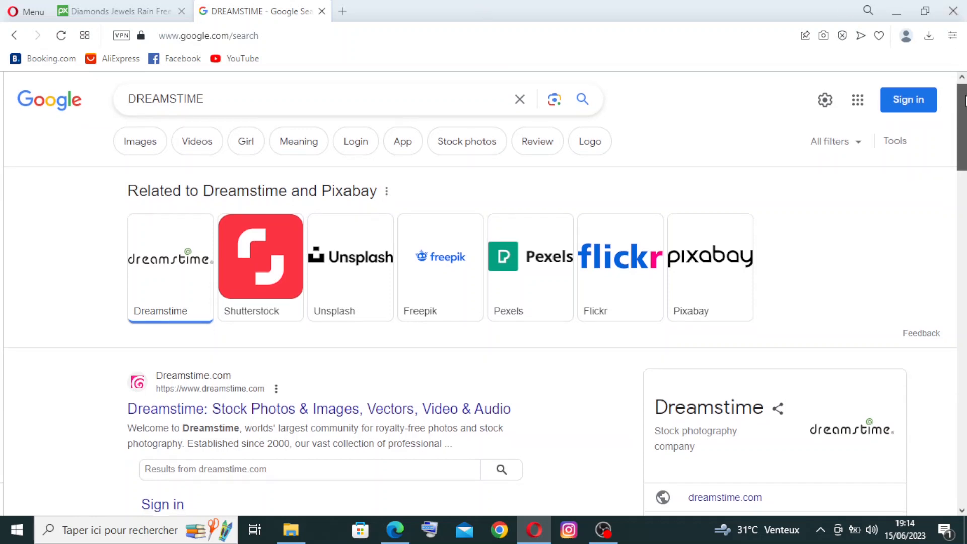
scroll(down, 3)
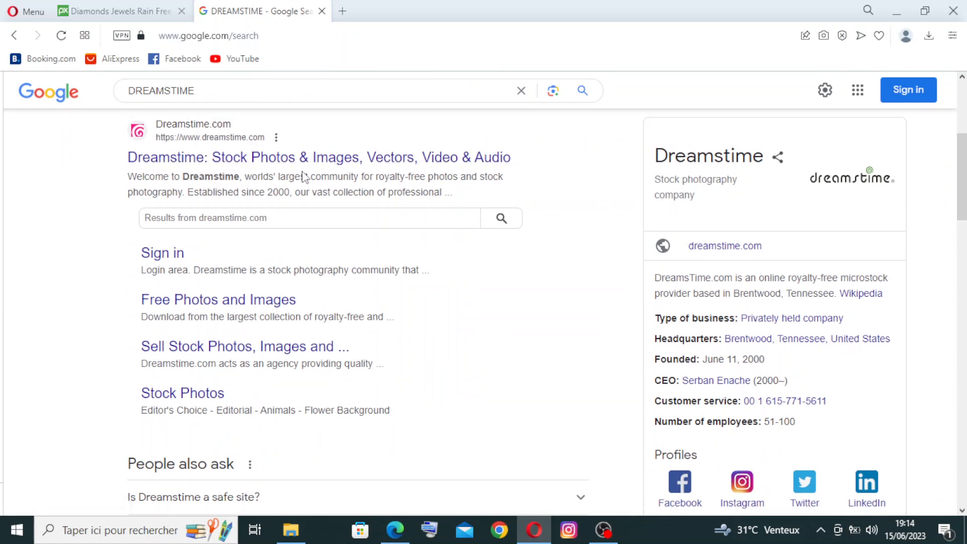
mouse_move(232, 172)
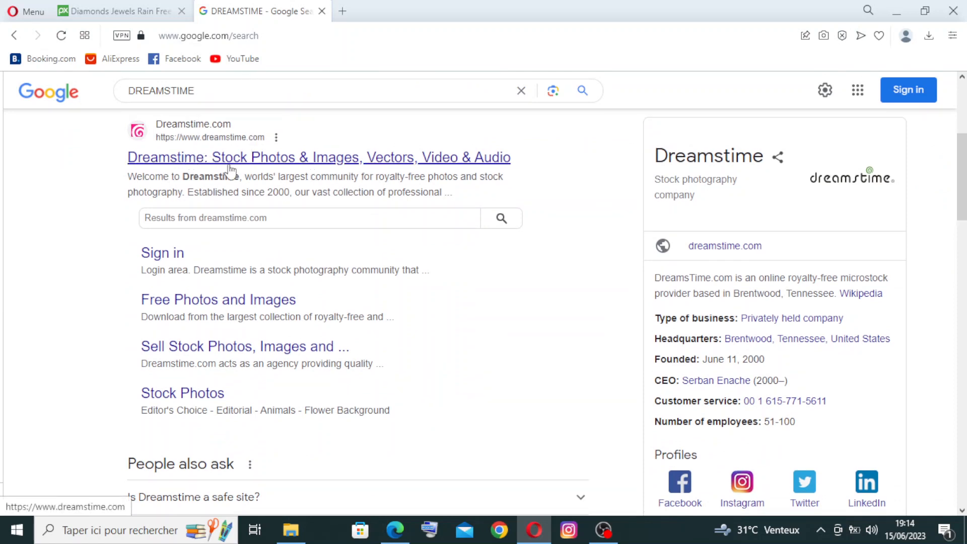
mouse_move(386, 164)
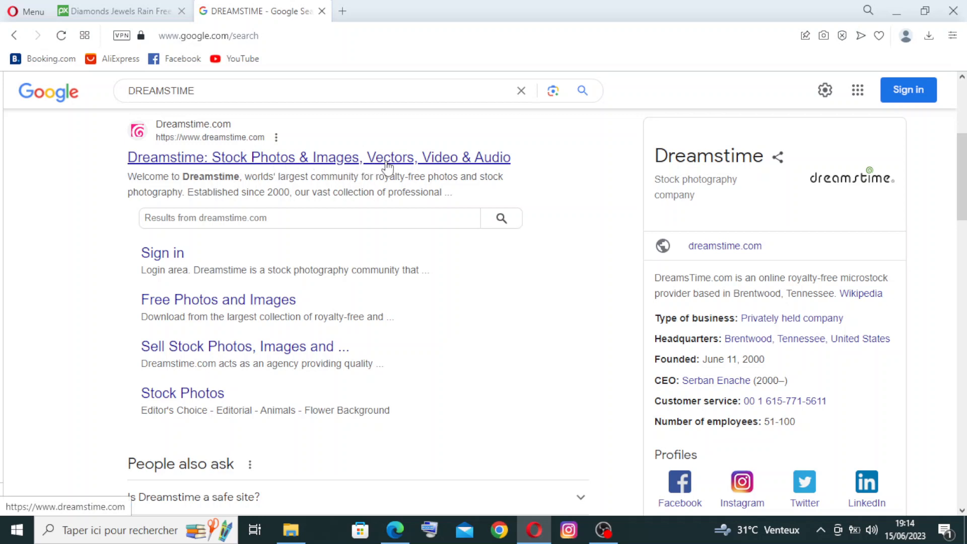
mouse_move(381, 163)
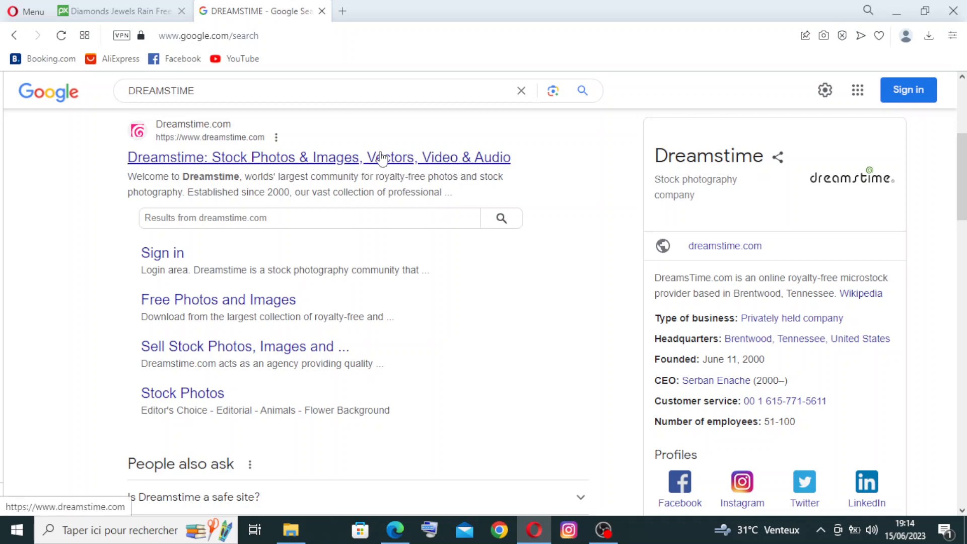
mouse_move(312, 160)
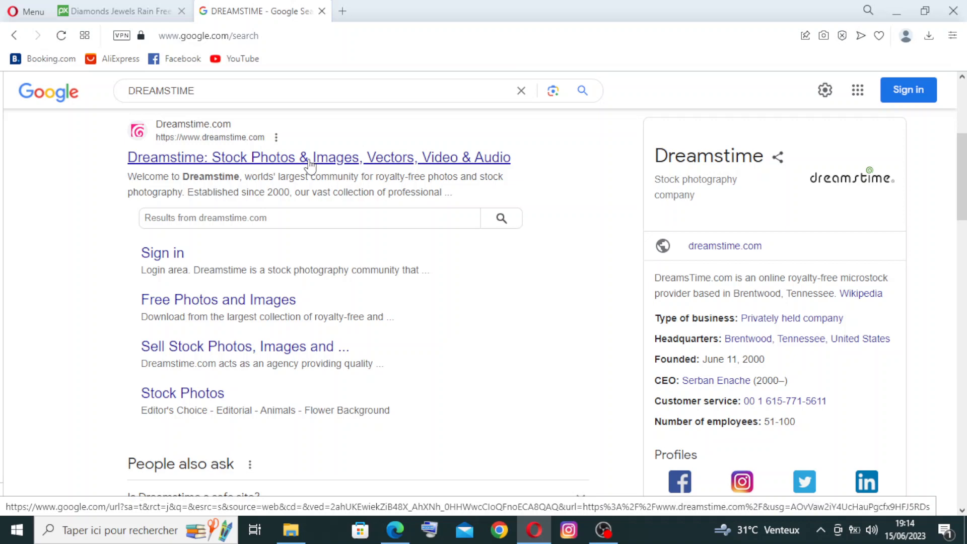
click(320, 157)
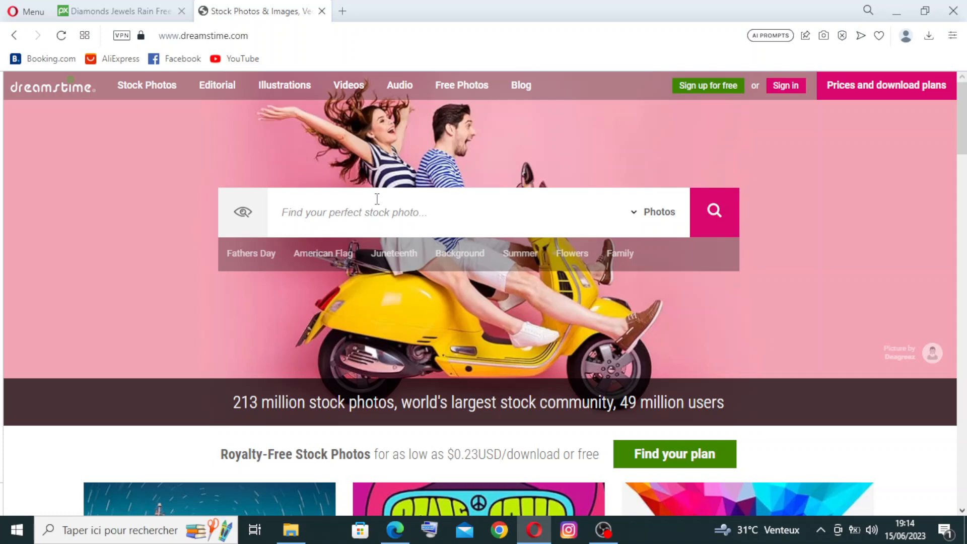
mouse_move(440, 97)
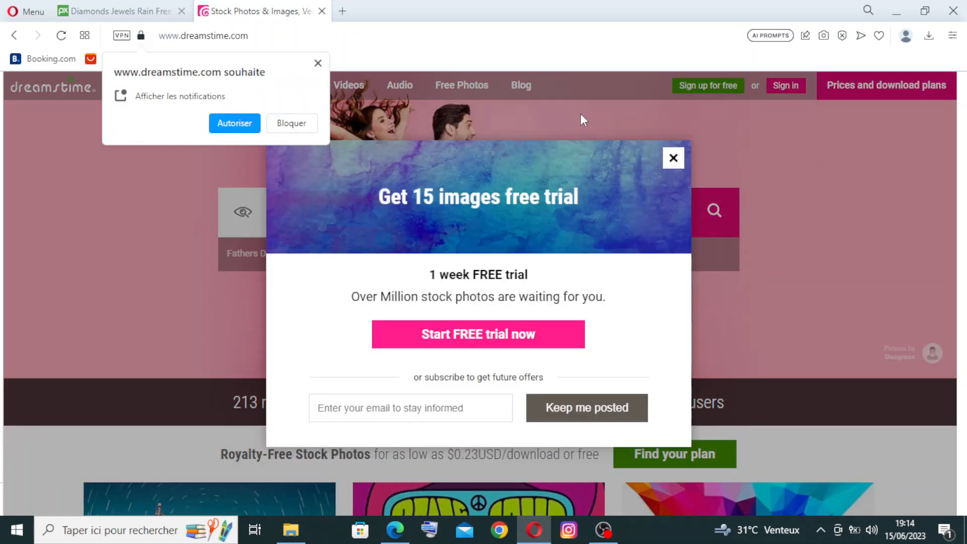
mouse_move(366, 223)
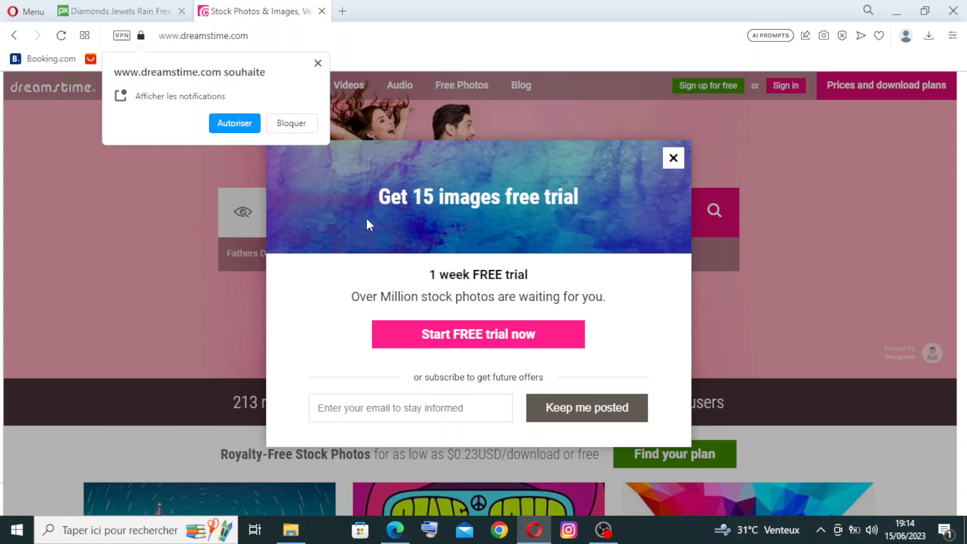
mouse_move(389, 343)
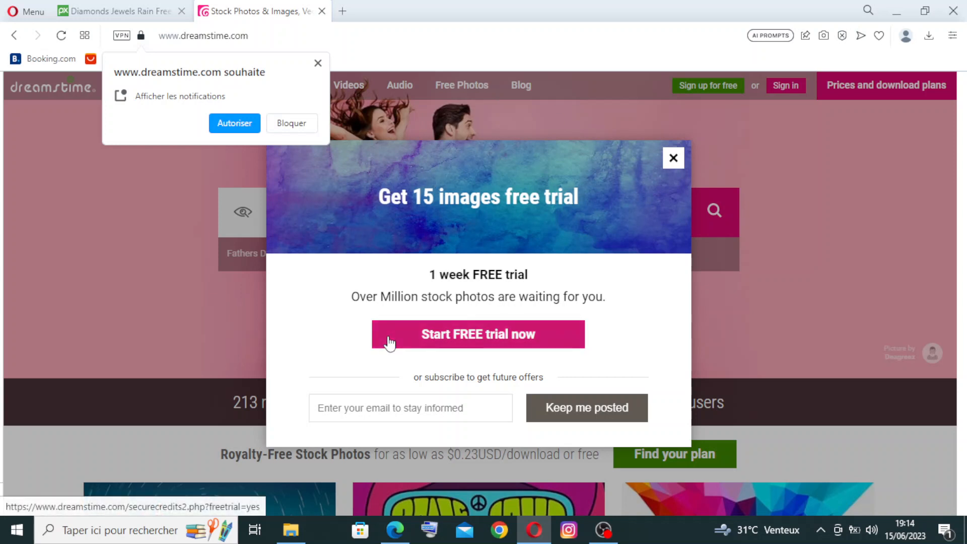
mouse_move(575, 249)
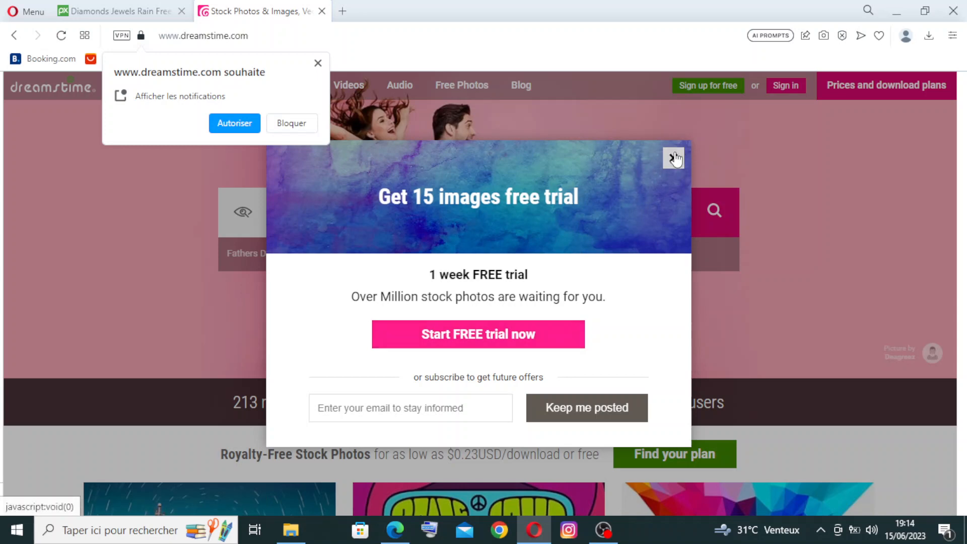
Step: Dismiss the 'Get 15 images free trial' popup on the Dreamstime homepage
click(674, 158)
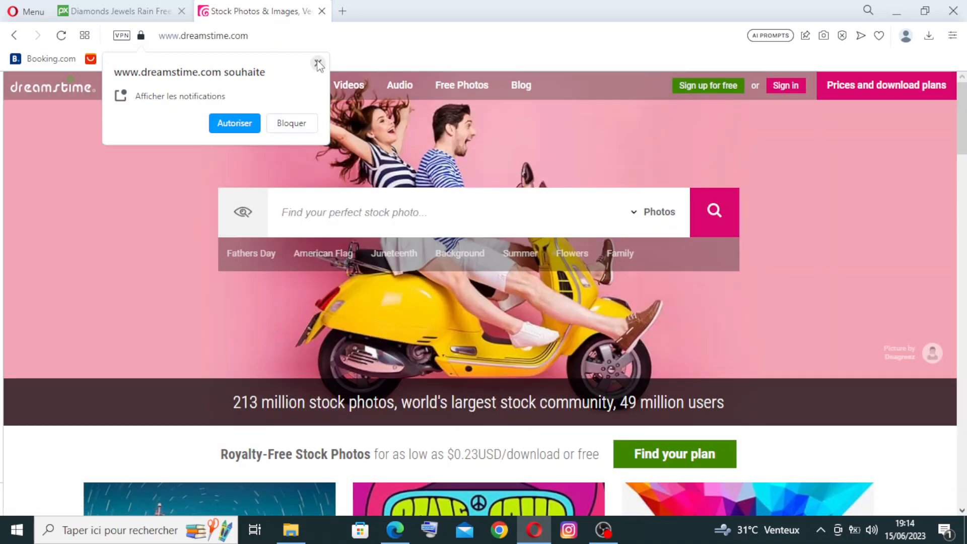
Step: Dismiss the browser notification prompt and browse the homepage's categories and promo sections, returning to top
click(318, 64)
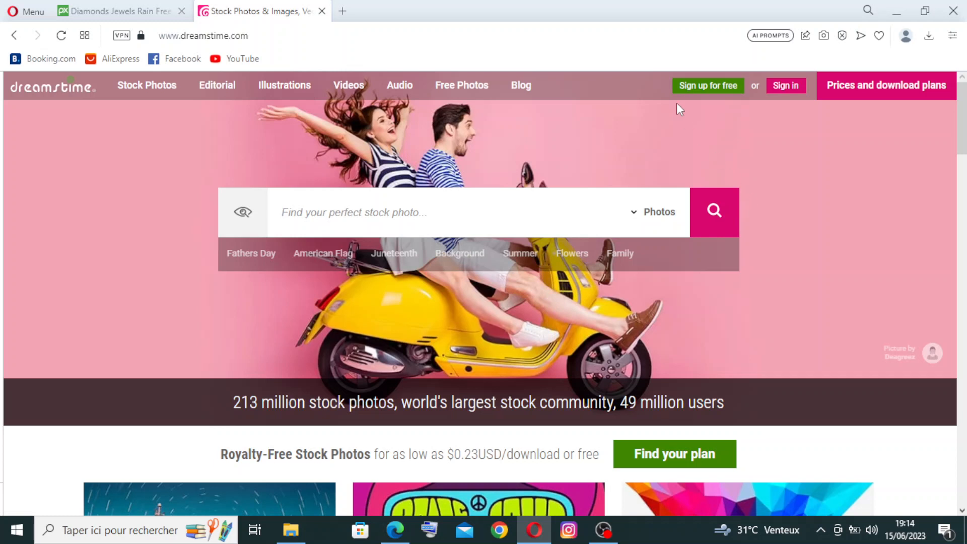
mouse_move(708, 85)
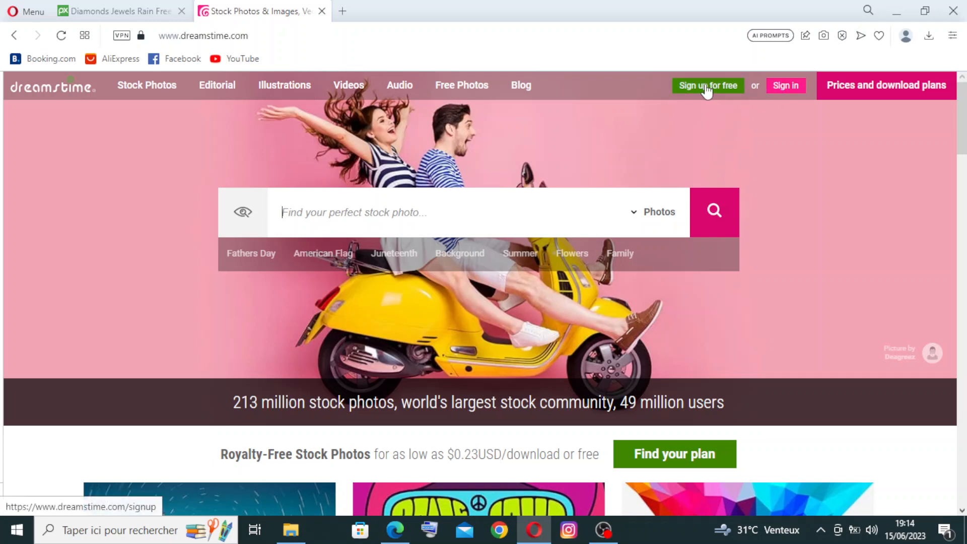
mouse_move(790, 97)
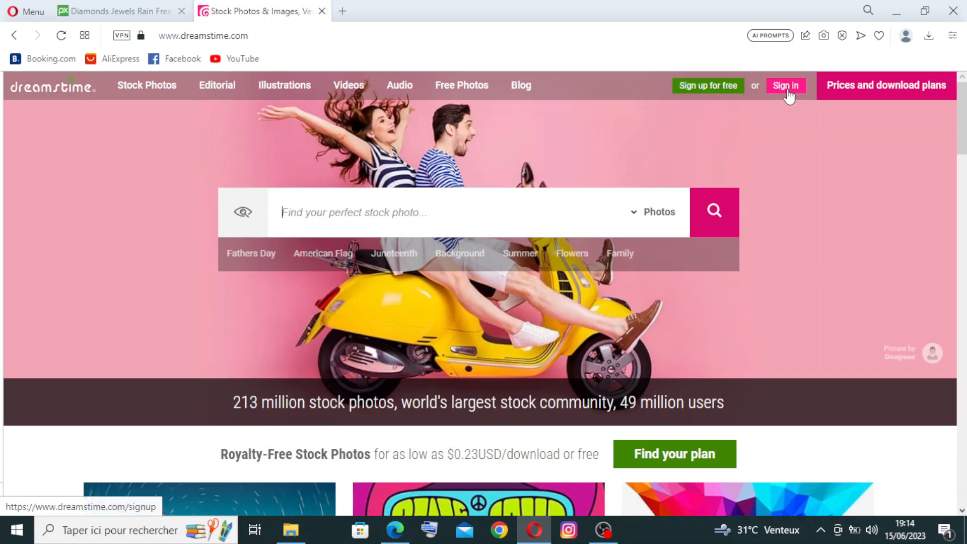
mouse_move(786, 85)
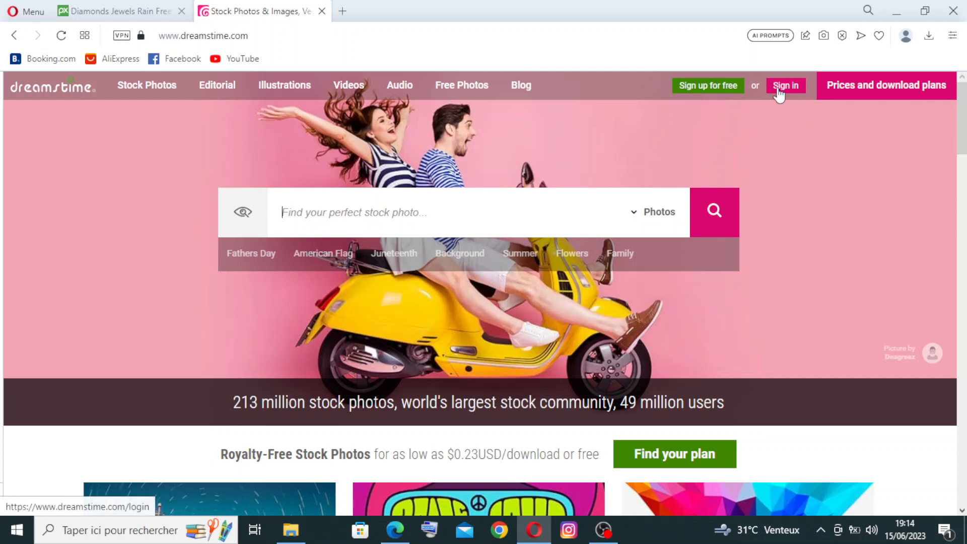
mouse_move(707, 91)
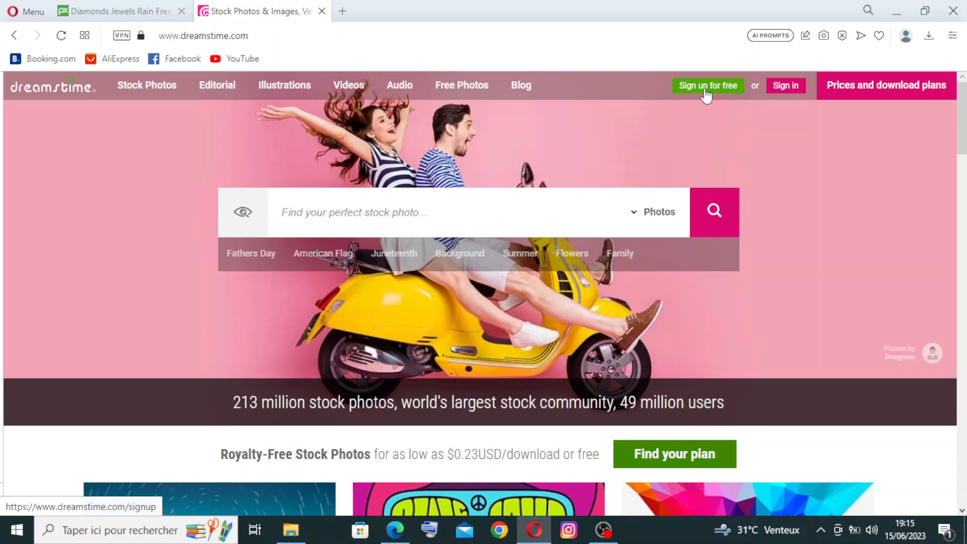
mouse_move(867, 86)
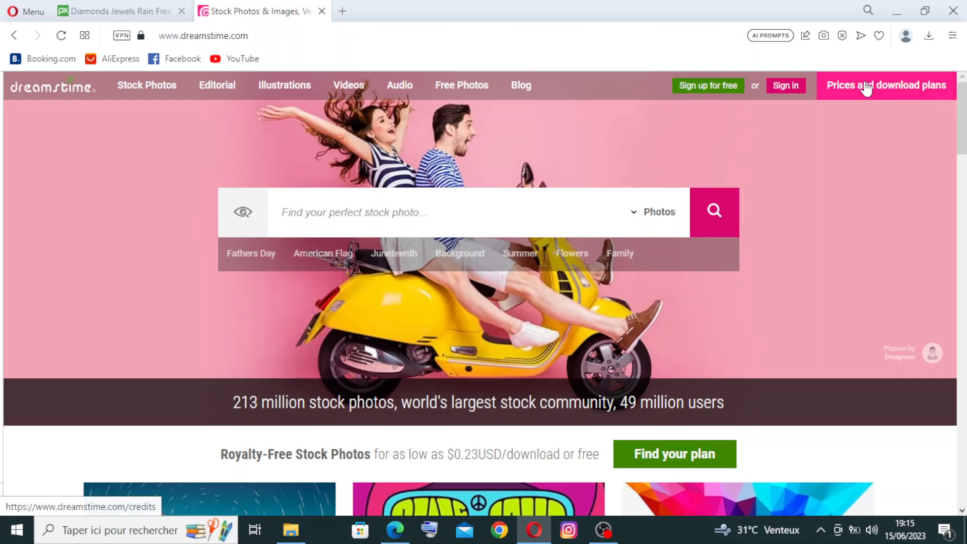
mouse_move(908, 92)
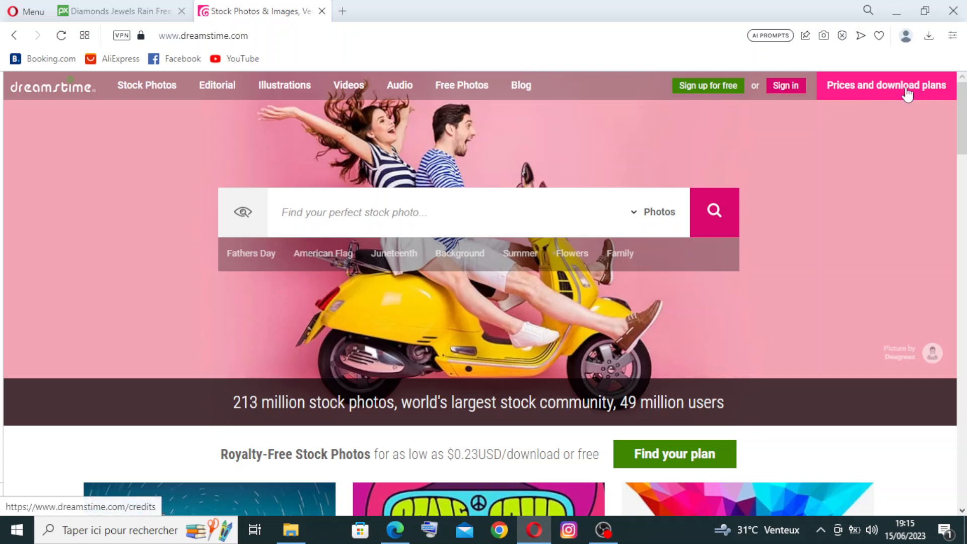
mouse_move(935, 87)
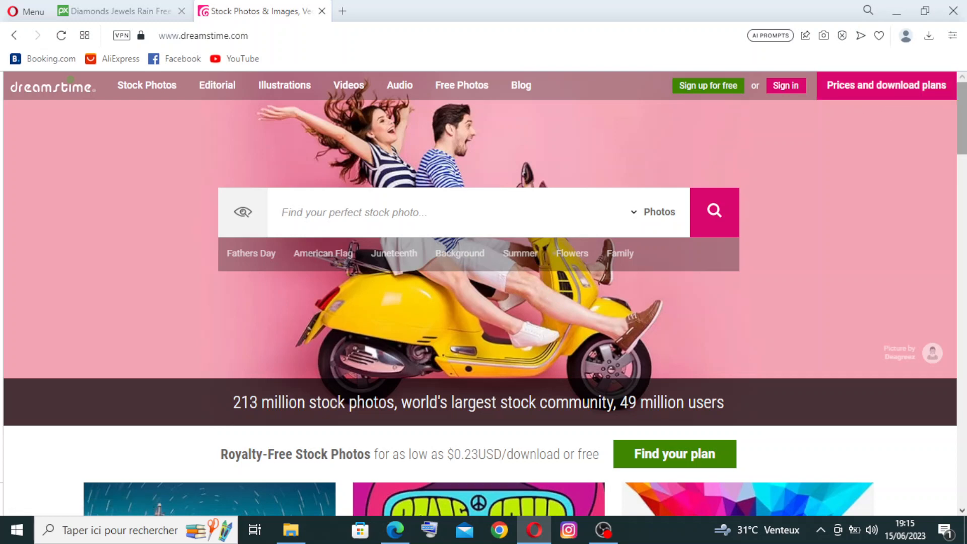
scroll(down, 3)
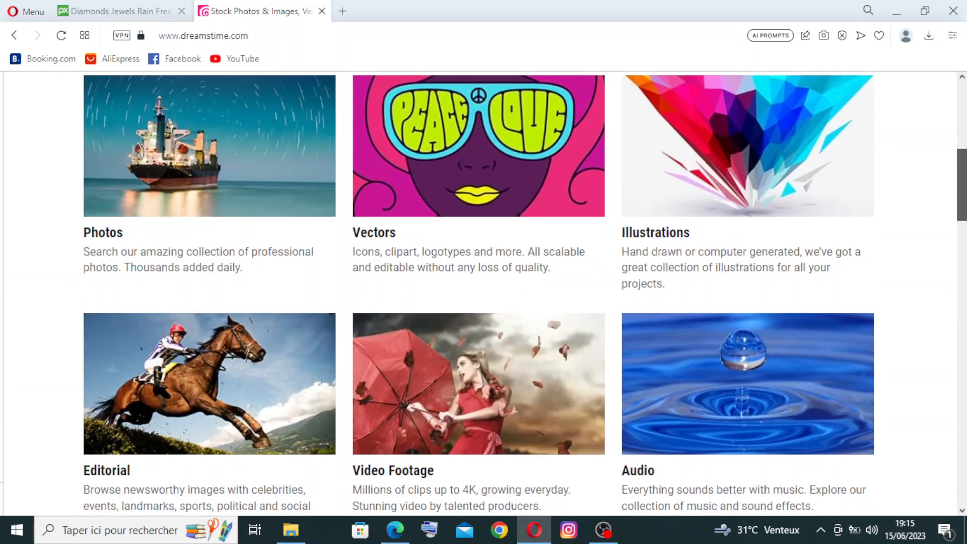
scroll(down, 3)
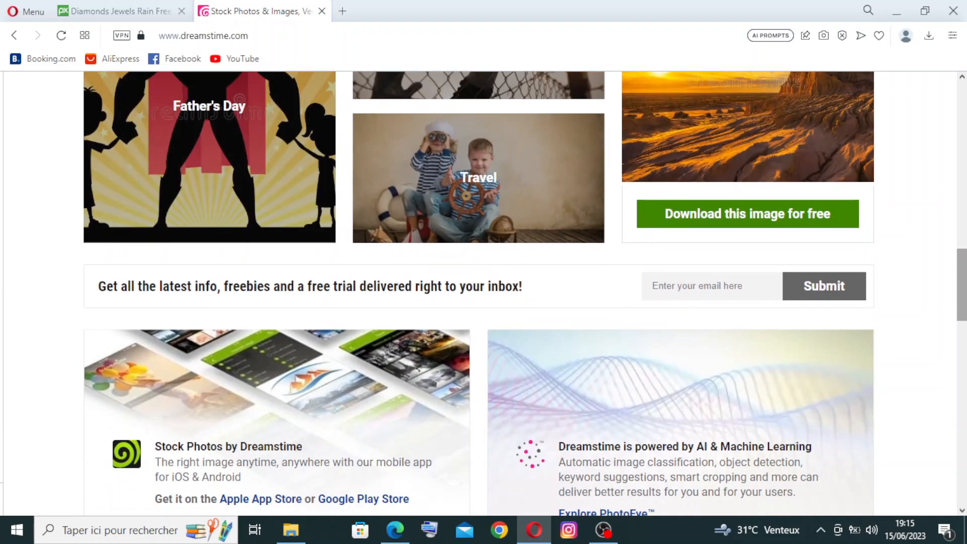
scroll(down, 3)
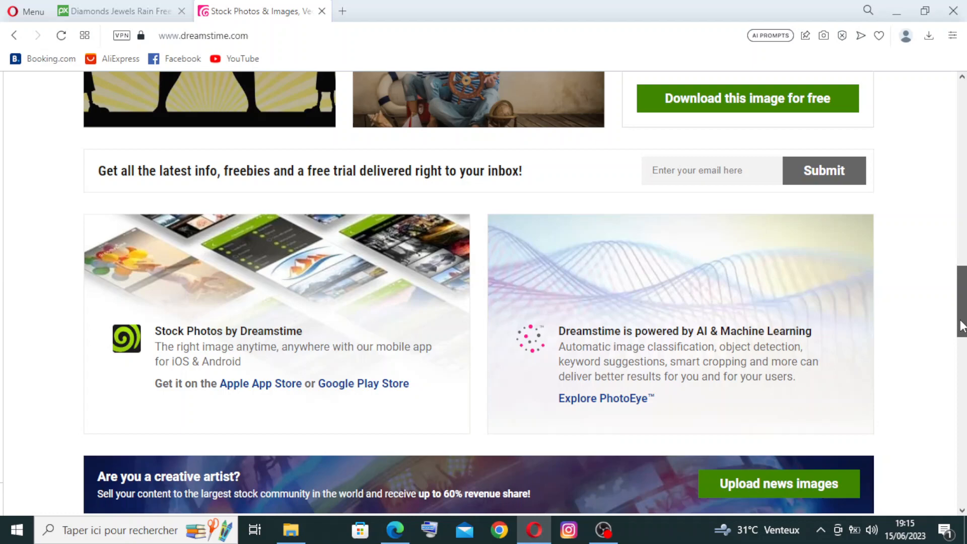
scroll(up, 3)
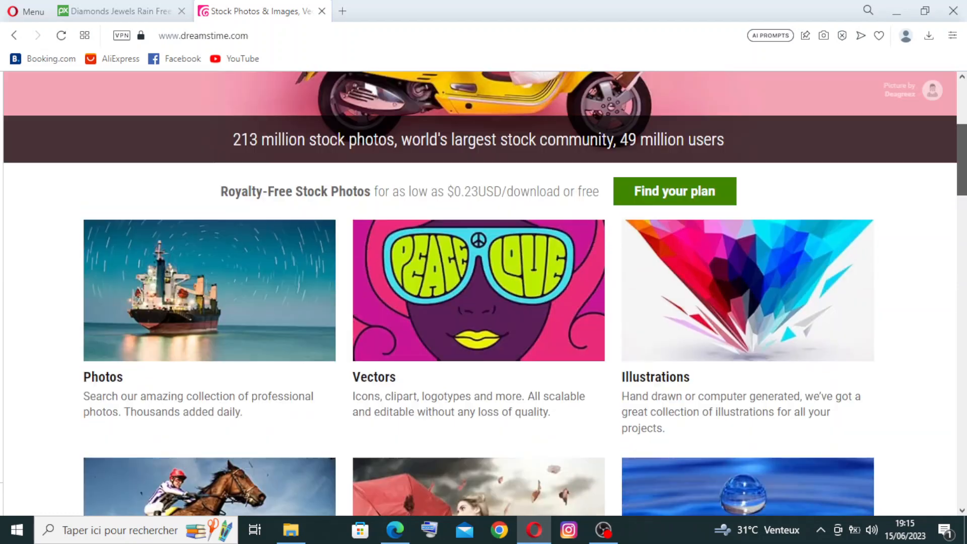
scroll(up, 3)
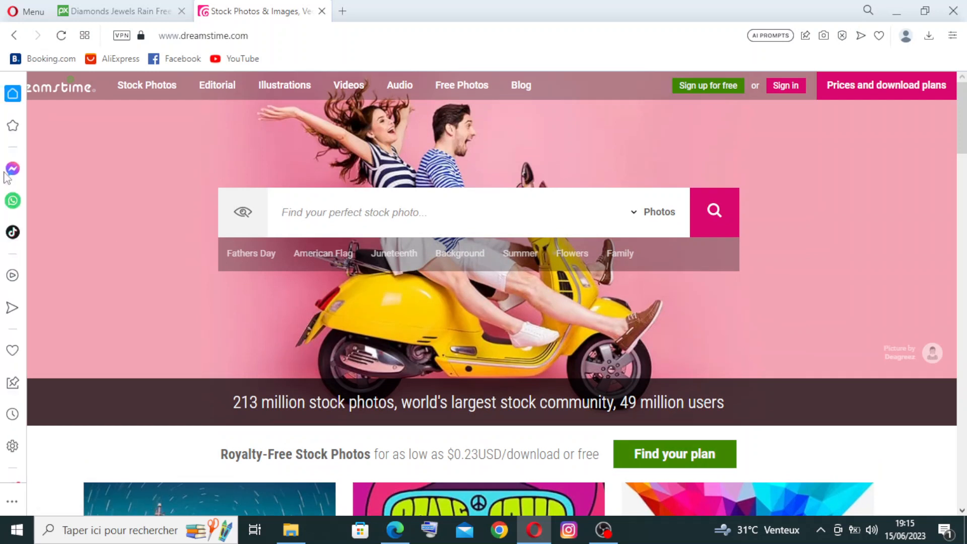
mouse_move(122, 11)
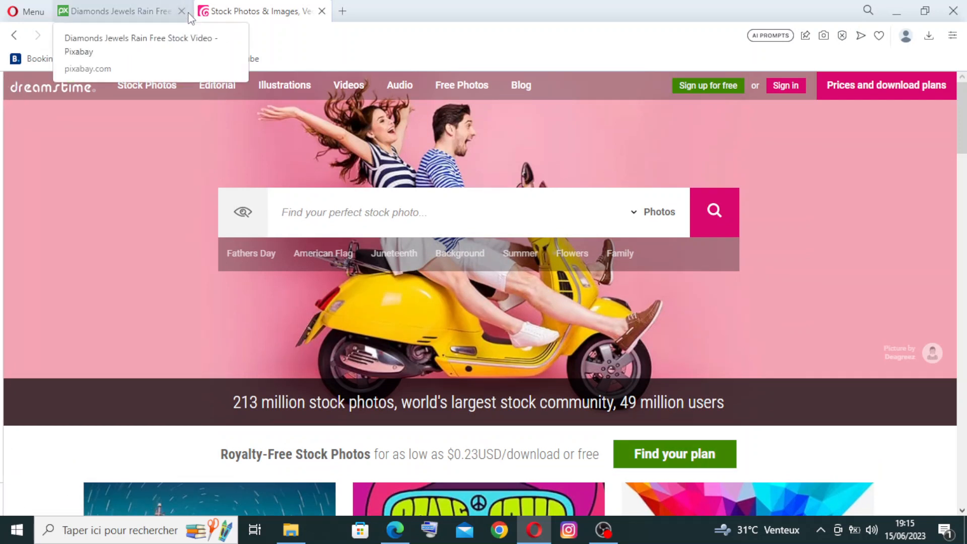
Step: Close the leftover Pixabay tab and request a free Dreamstime sign-up from the header
click(181, 11)
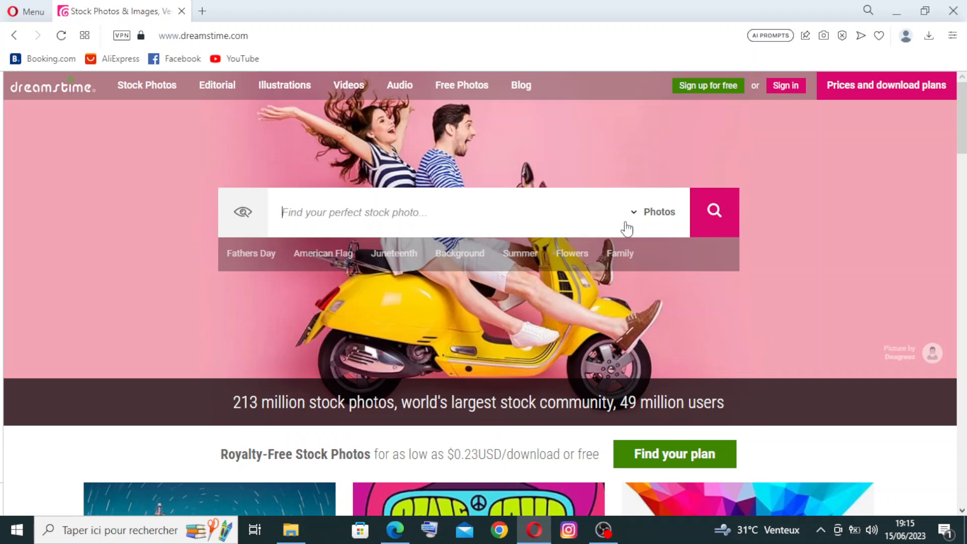
mouse_move(707, 84)
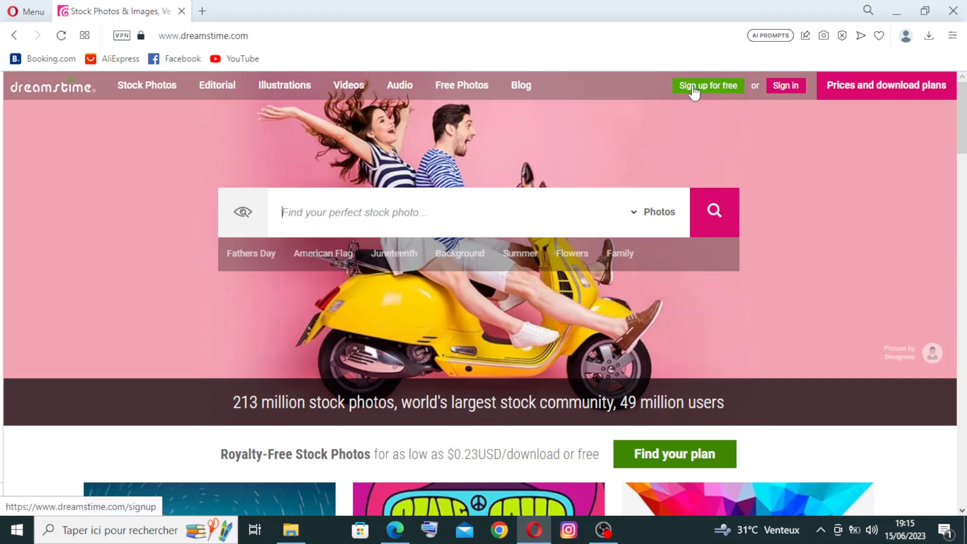
click(707, 85)
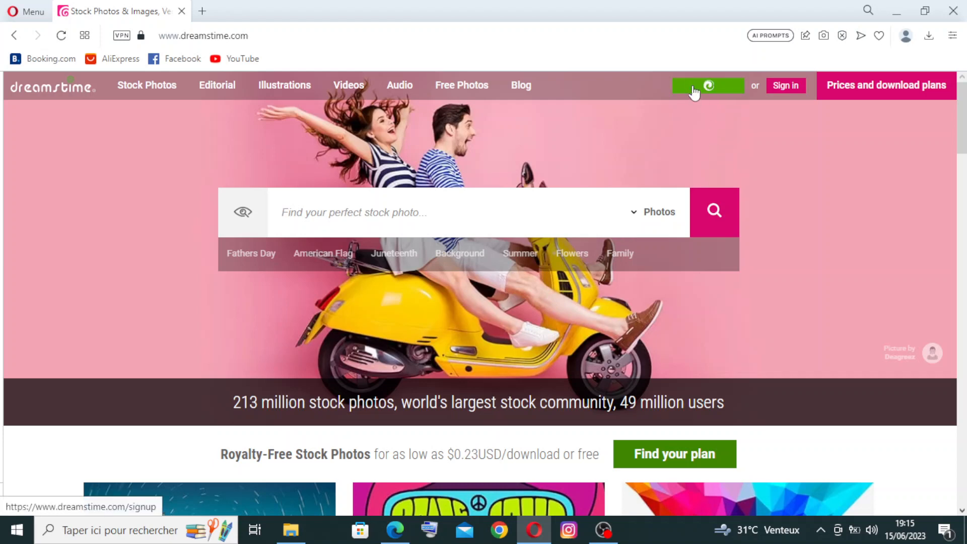
click(707, 84)
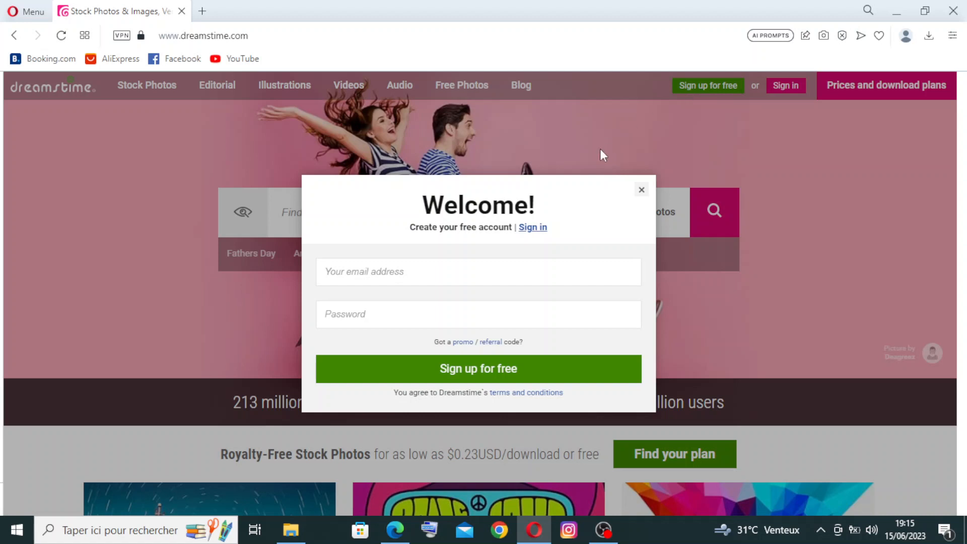
mouse_move(467, 306)
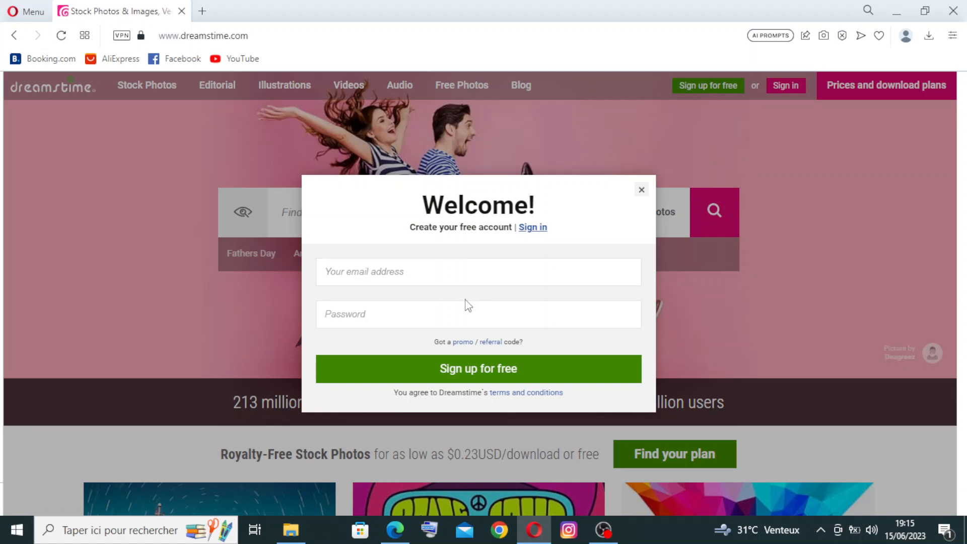
click(477, 271)
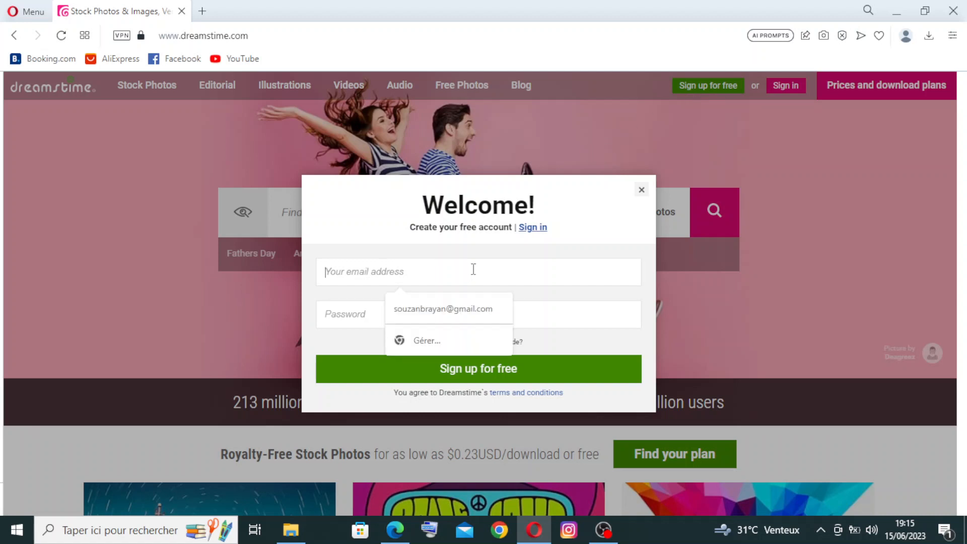
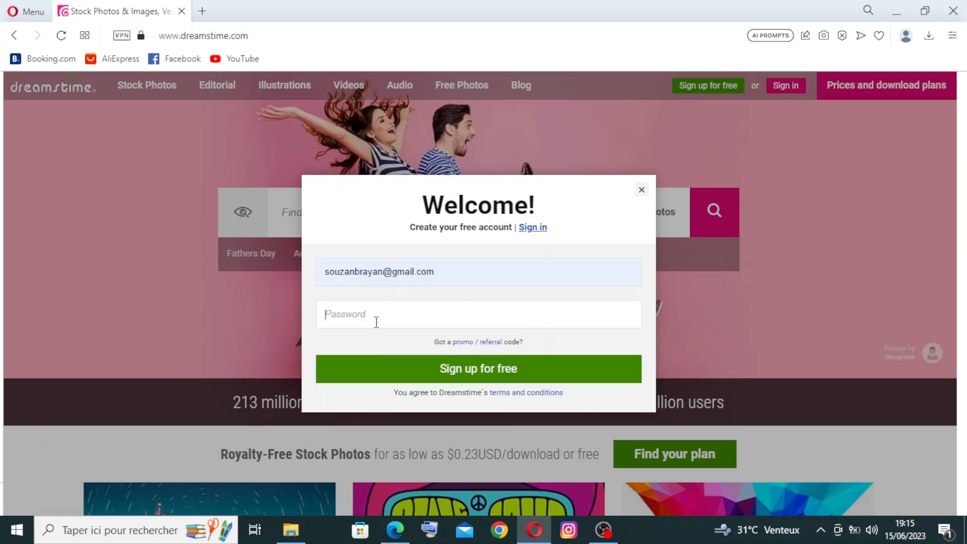
mouse_move(327, 246)
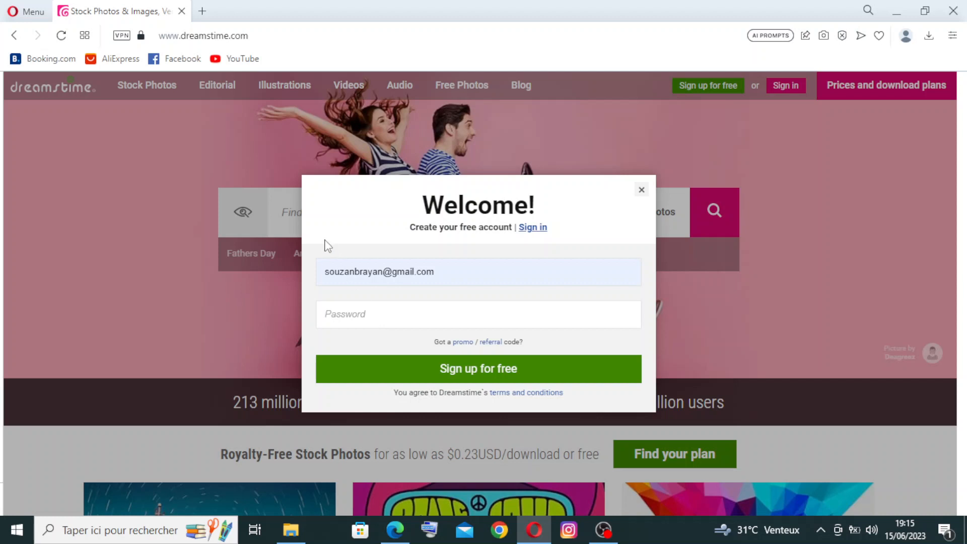
click(477, 368)
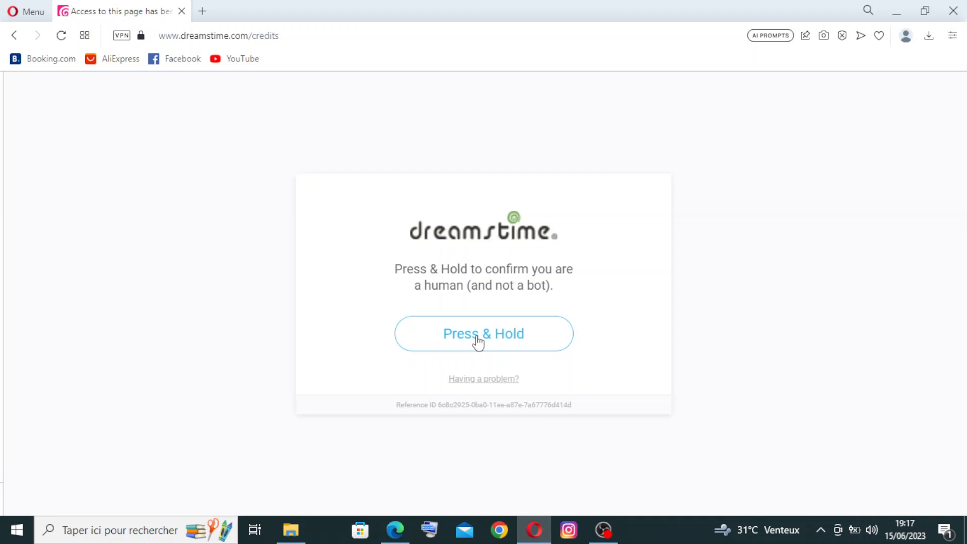
mouse_move(434, 336)
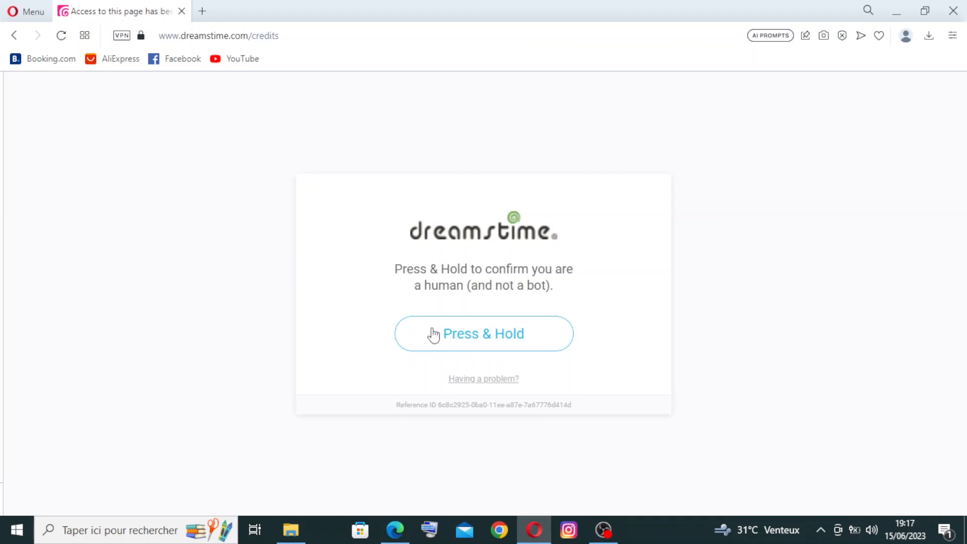
Step: Pass the 'Press & Hold' human verification, retrying until it succeeds
click(484, 333)
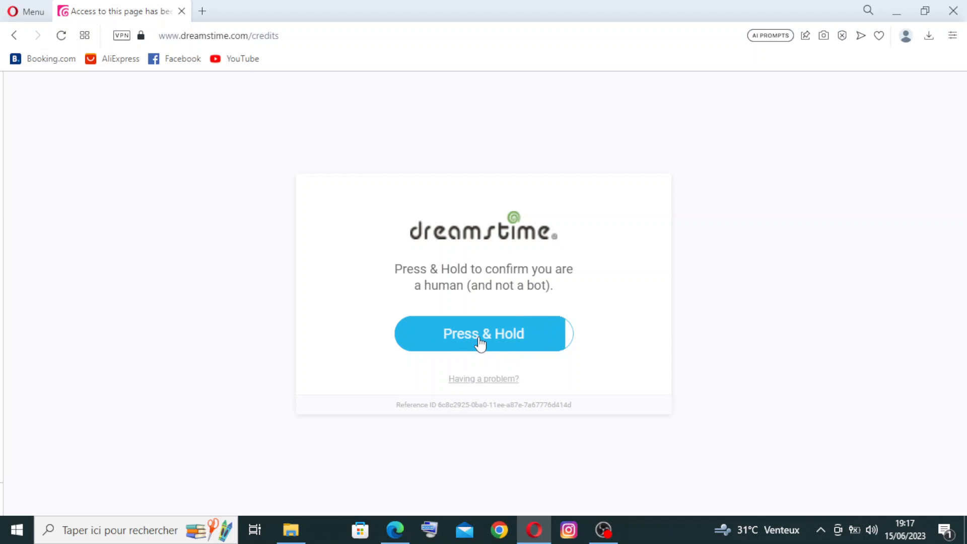
click(482, 334)
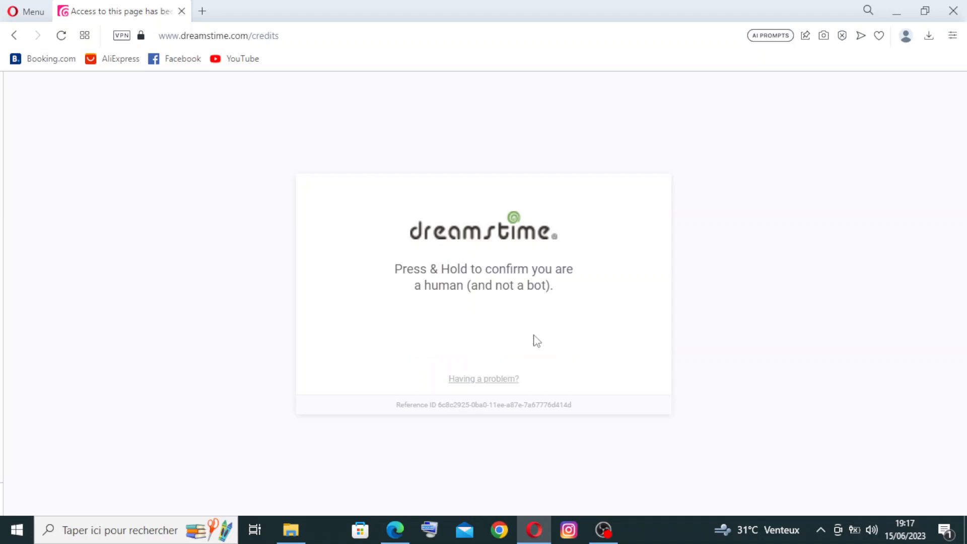
click(483, 333)
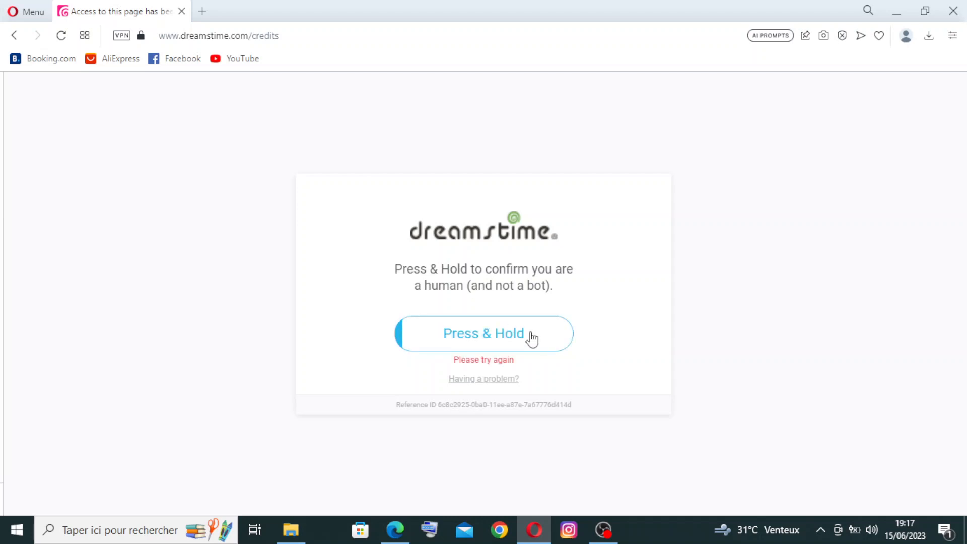
click(483, 333)
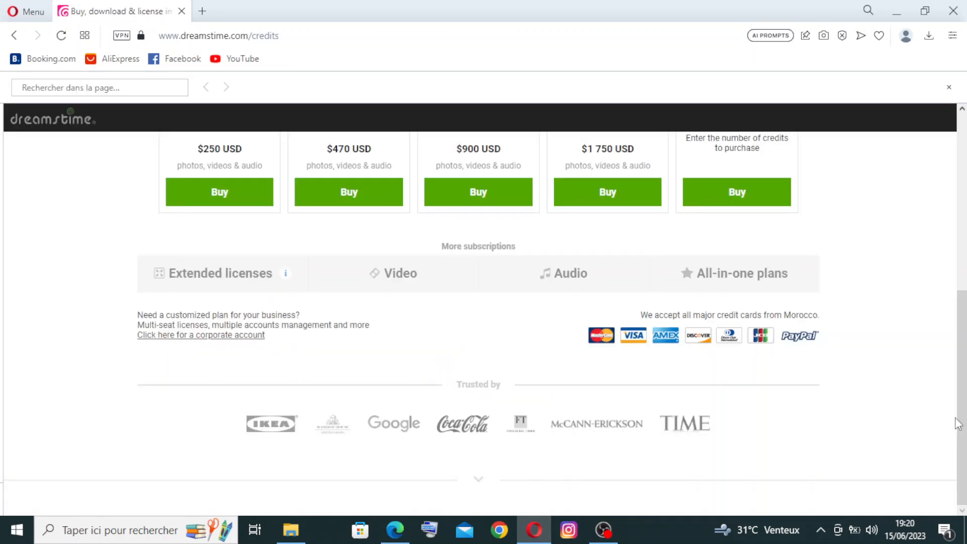
Step: Review the Subscriptions plans, then choose Buy on the 16-credit package at $68.99
scroll(up, 3)
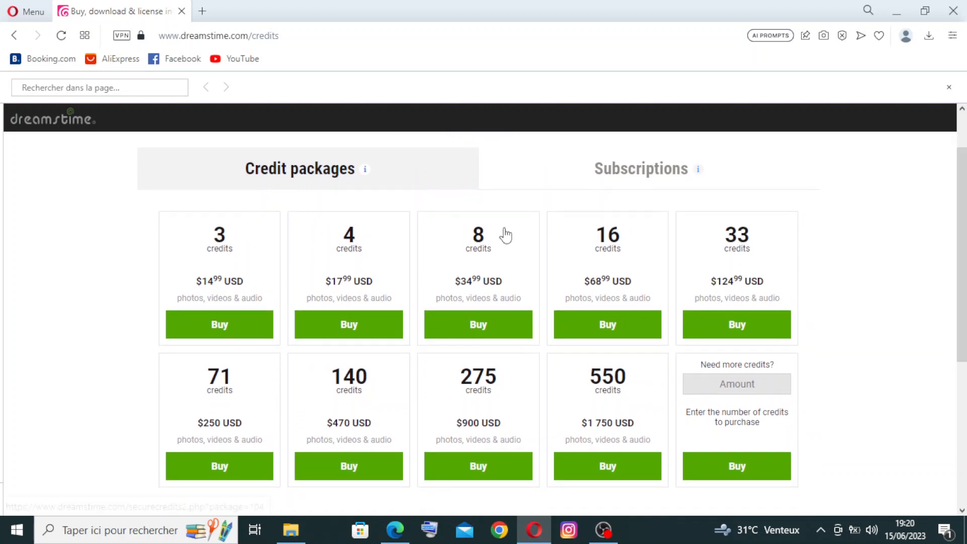
mouse_move(219, 296)
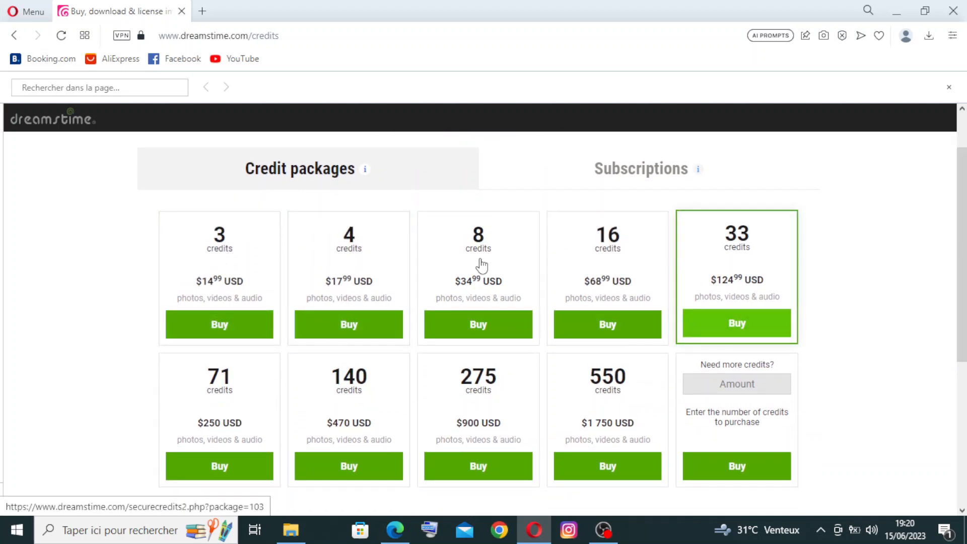
scroll(down, 3)
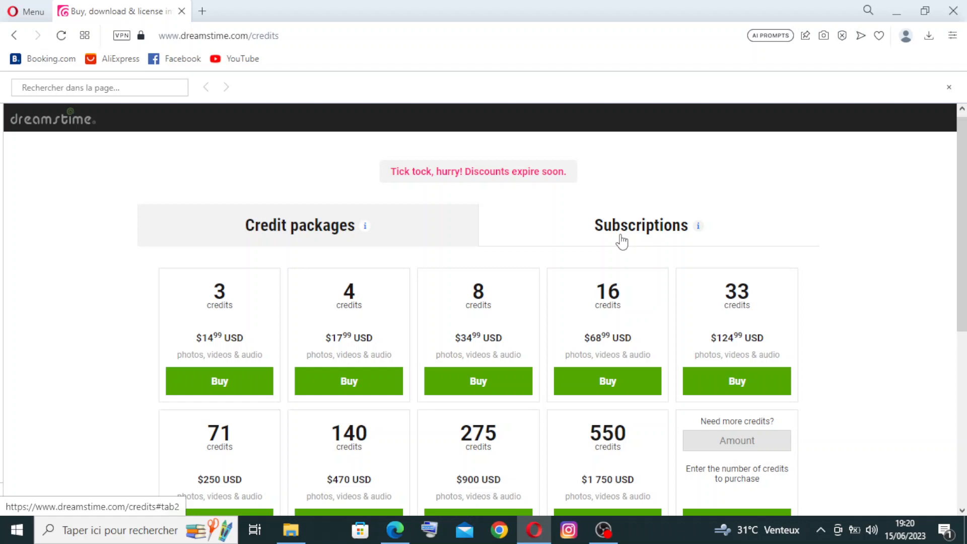
click(641, 225)
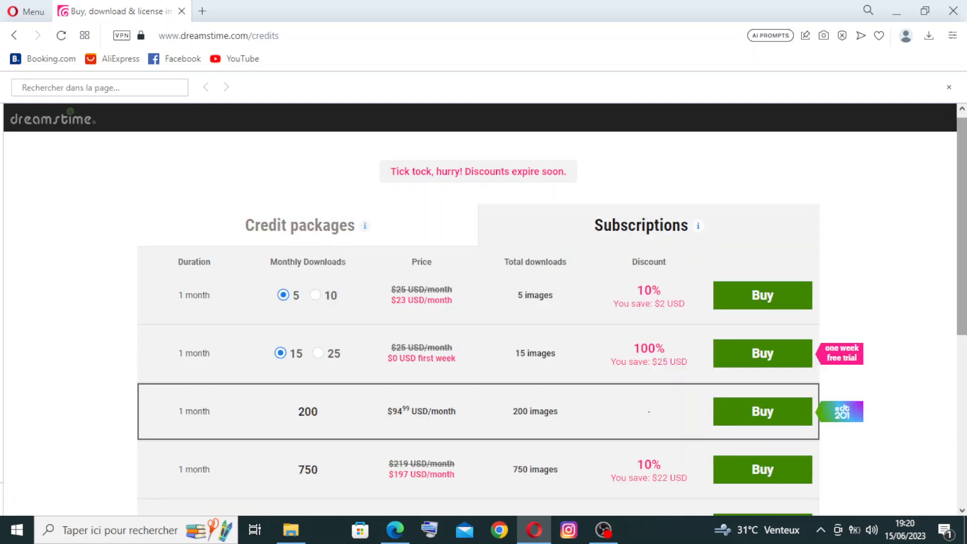
scroll(down, 3)
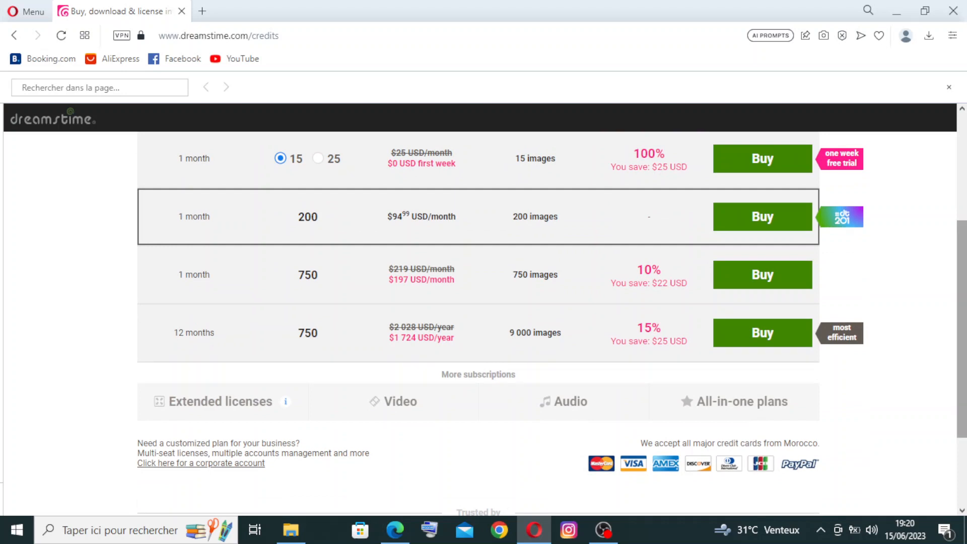
scroll(up, 3)
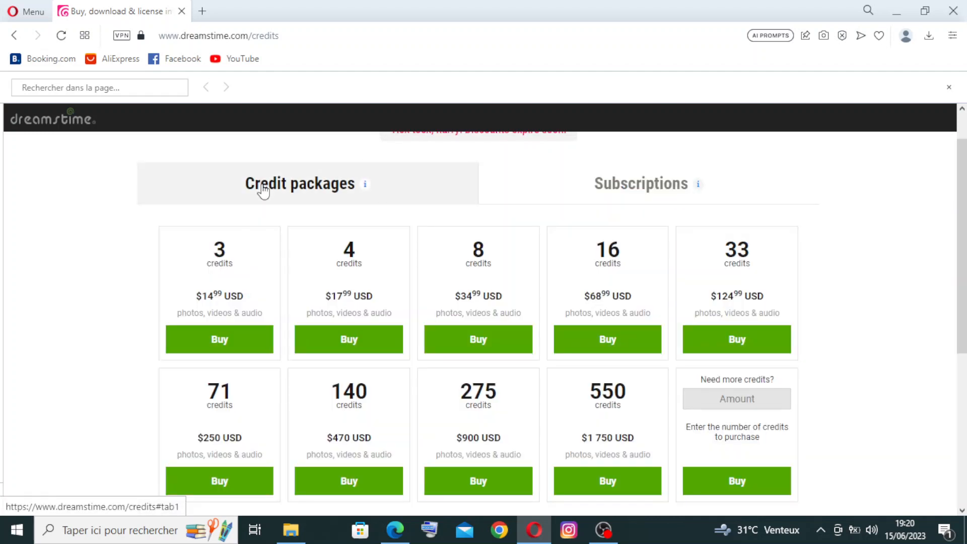
mouse_move(540, 337)
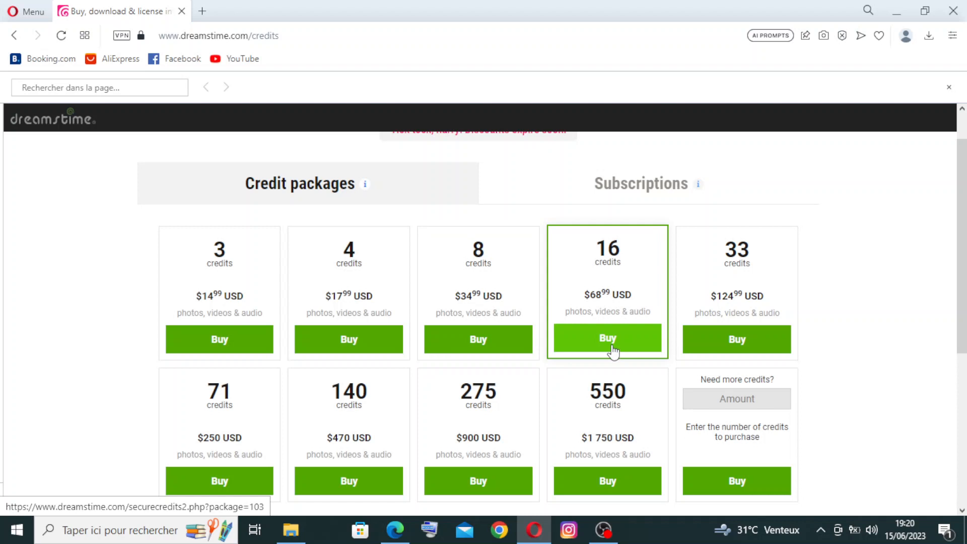
click(606, 338)
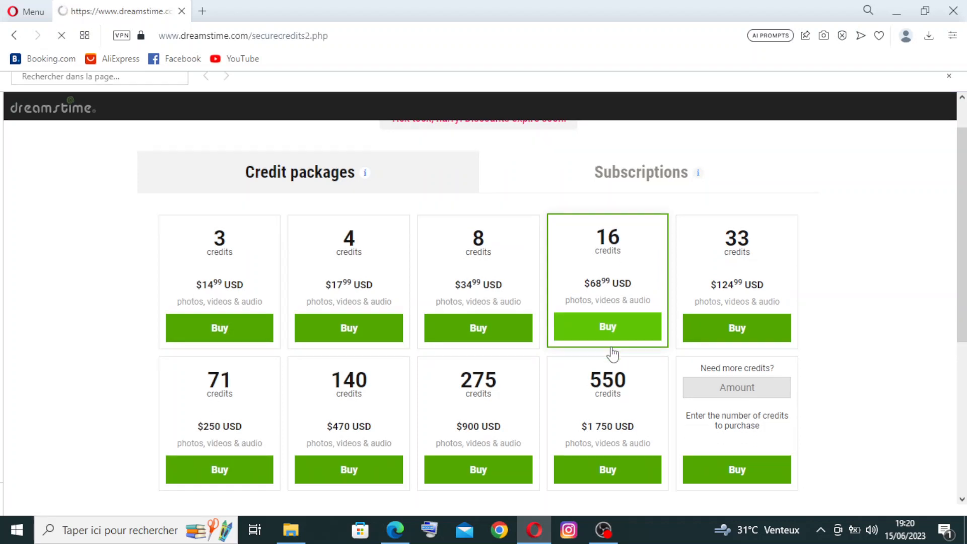
Step: Leave the Purchase Confirmation checkout unpaid and go back to the pricing table
click(606, 326)
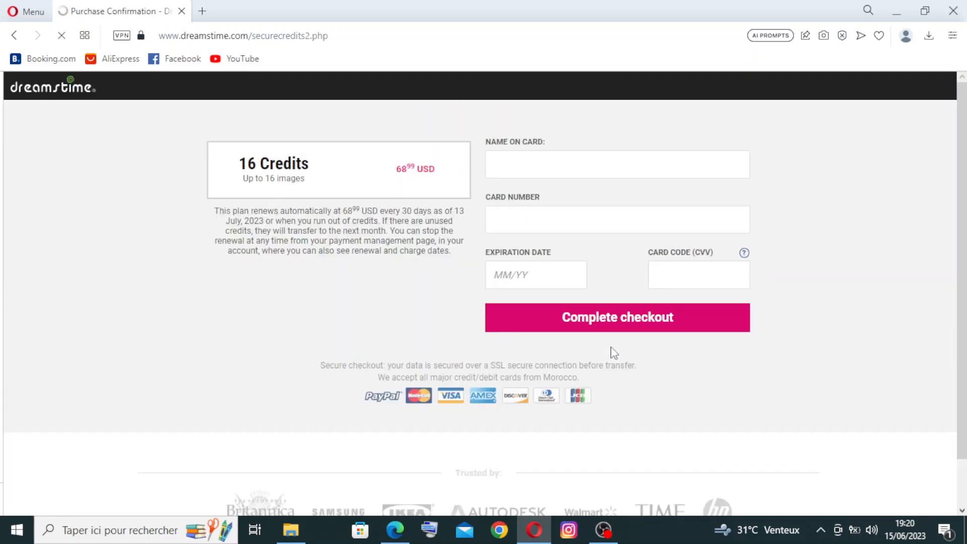
mouse_move(562, 141)
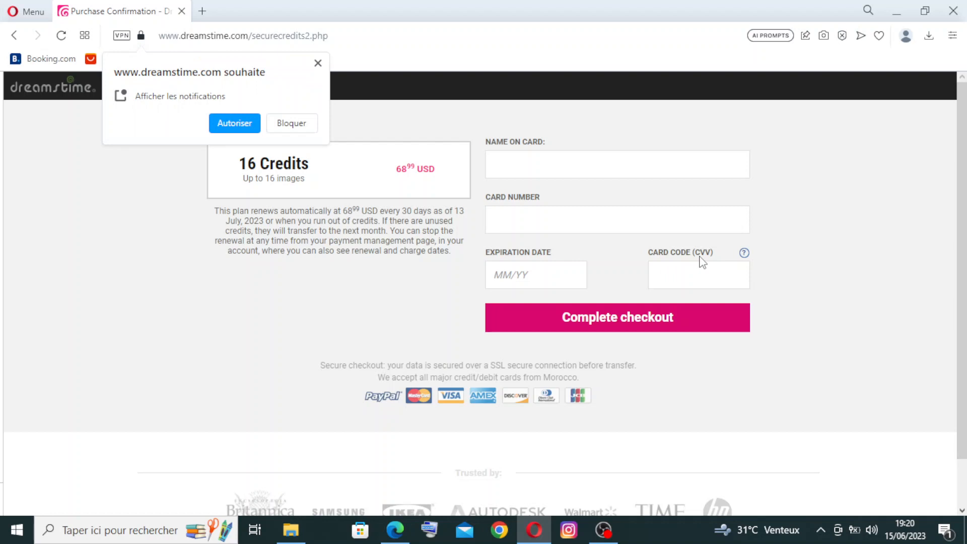
mouse_move(446, 340)
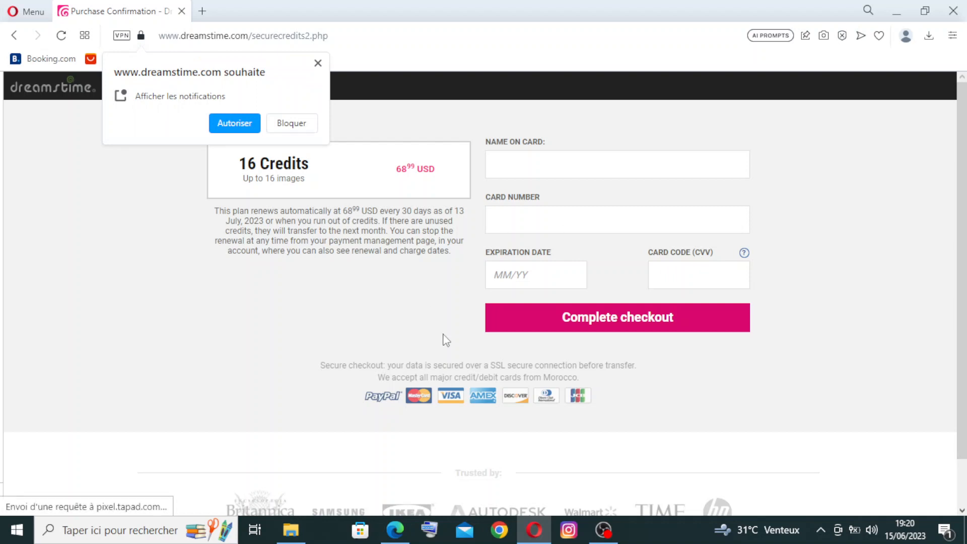
mouse_move(605, 322)
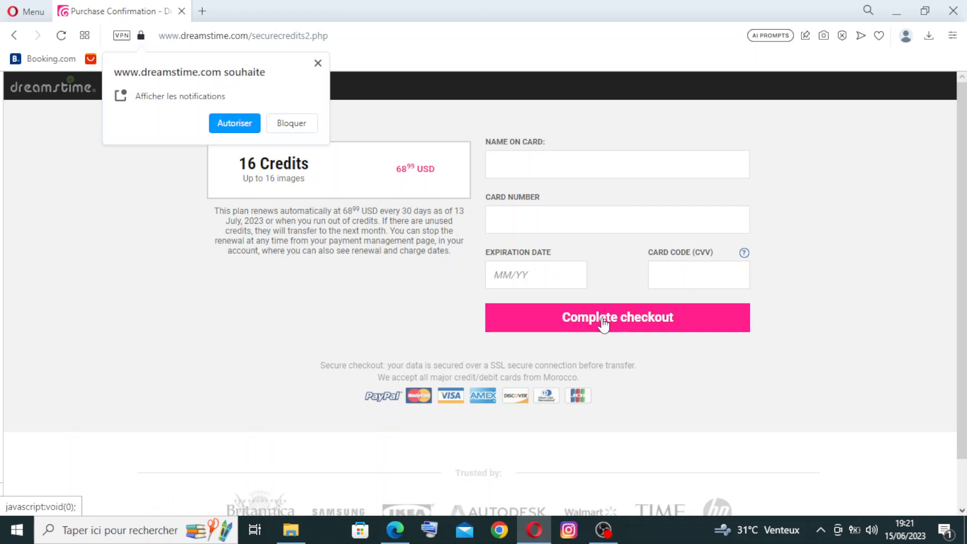
mouse_move(620, 323)
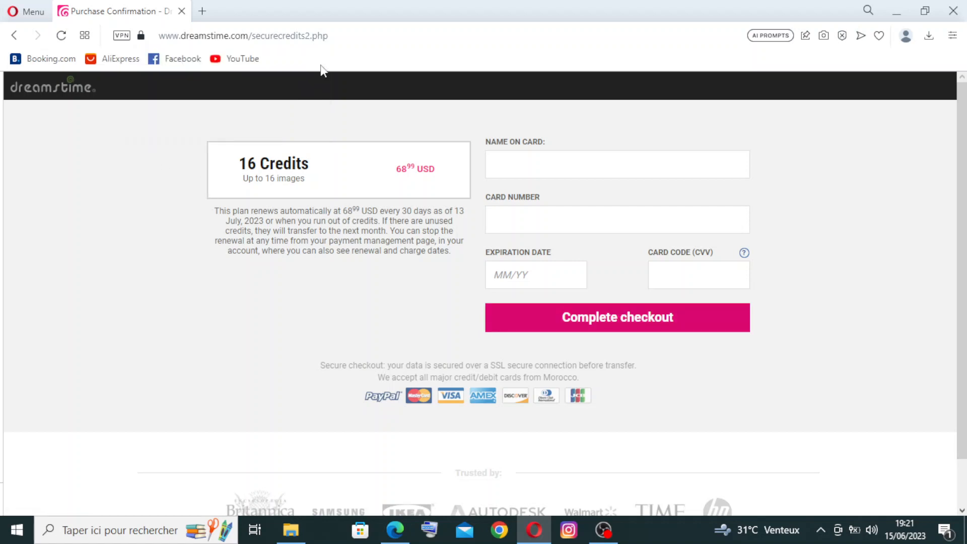
click(13, 35)
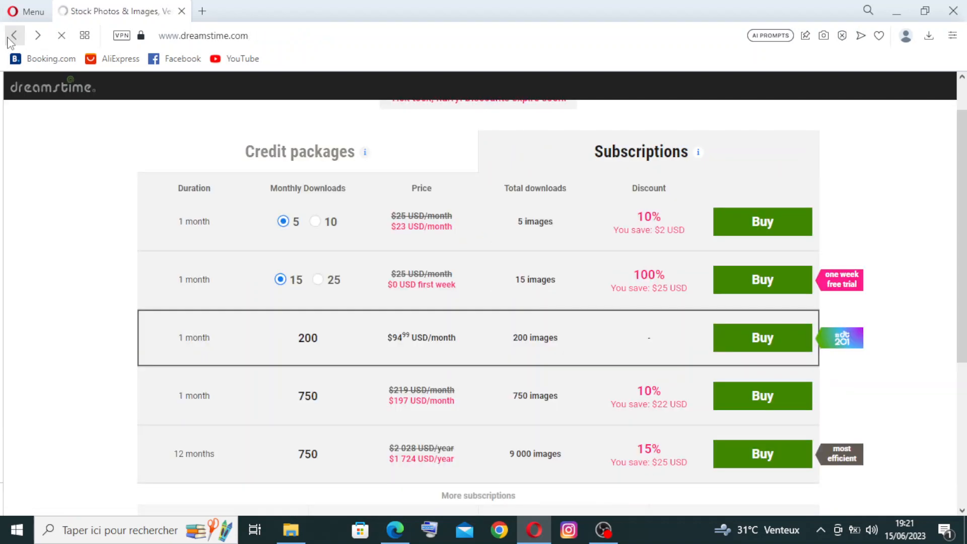
Step: Return to the Dreamstime homepage and browse down past its curated collections and blog articles
click(13, 35)
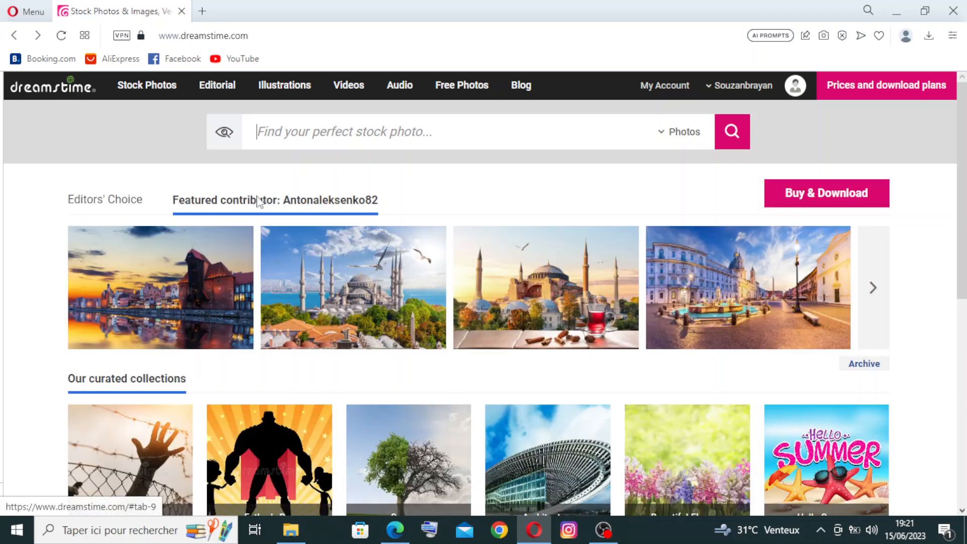
scroll(down, 3)
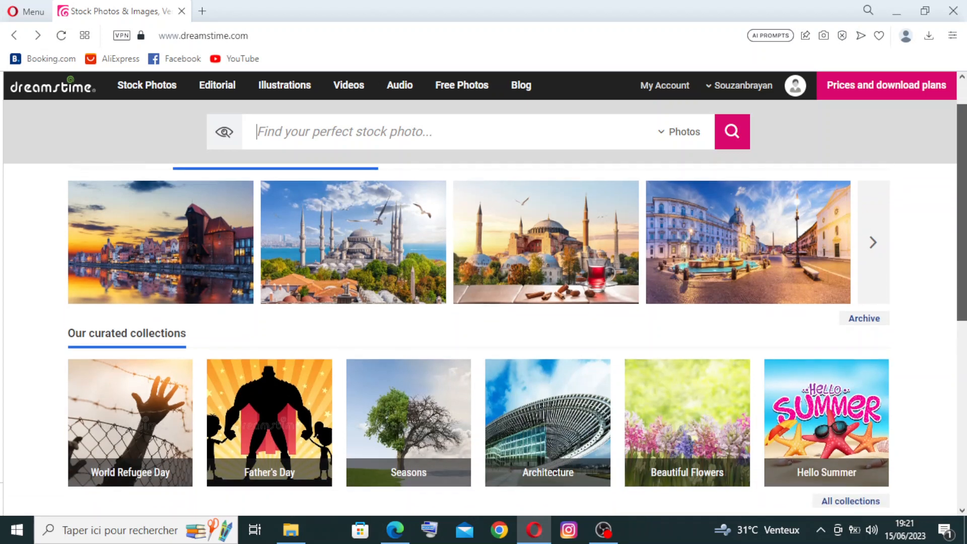
scroll(down, 3)
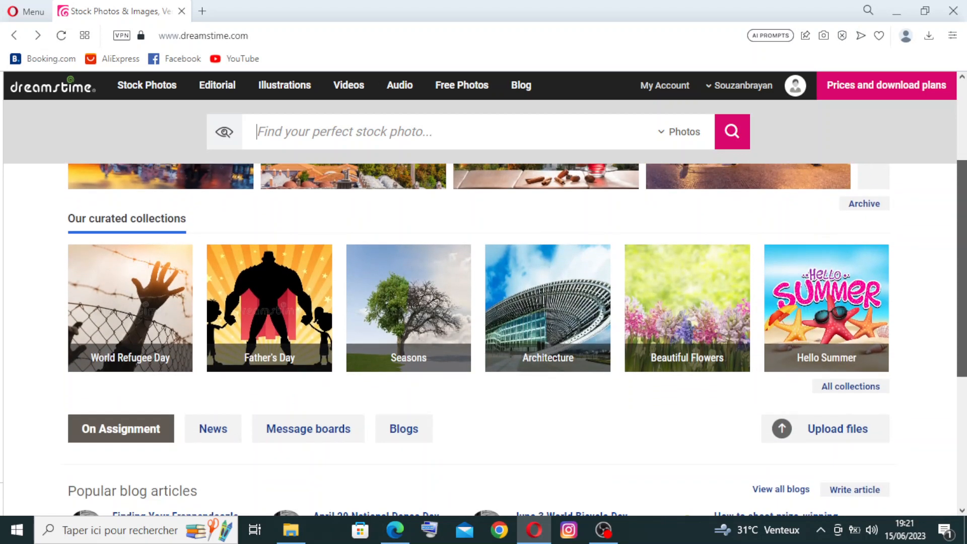
scroll(down, 3)
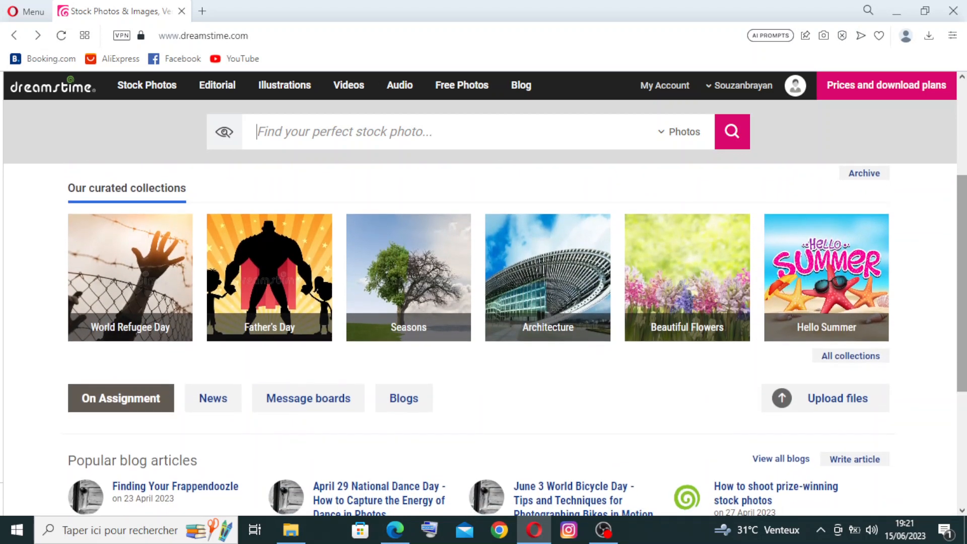
scroll(down, 3)
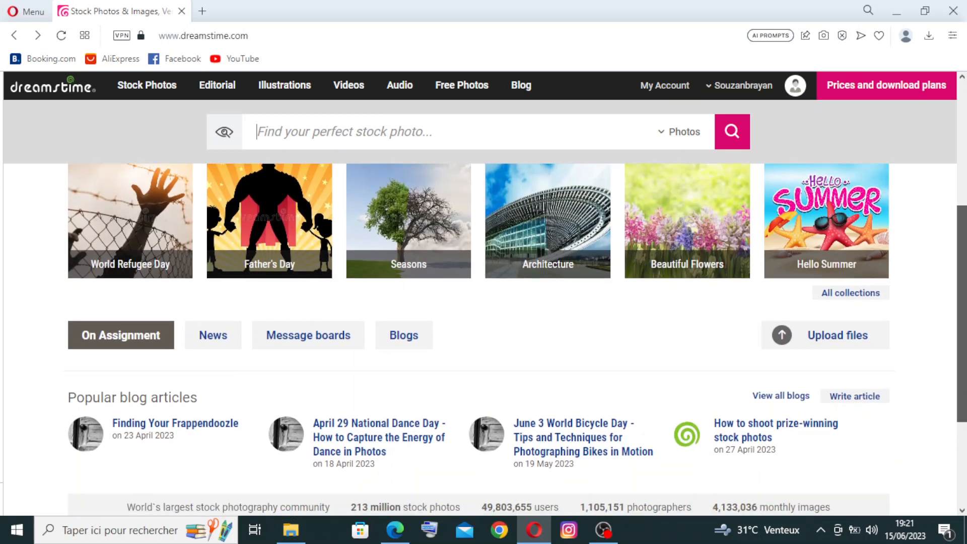
scroll(down, 3)
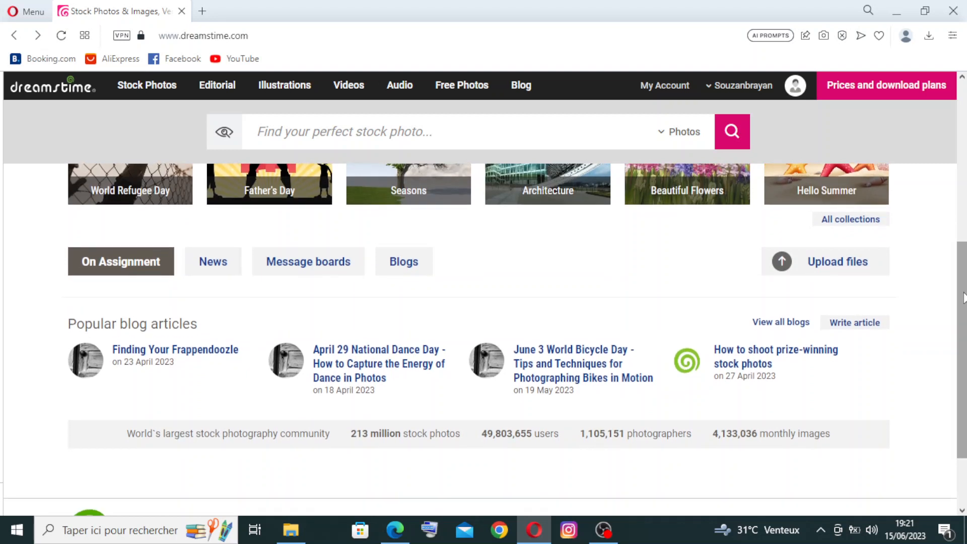
Step: Open the Architecture curated collection from the homepage tiles
click(432, 131)
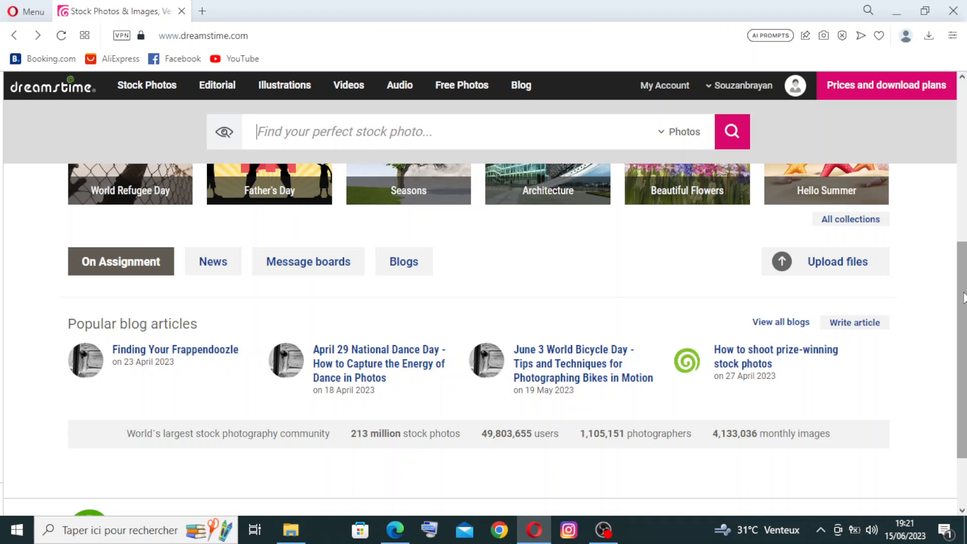
scroll(up, 3)
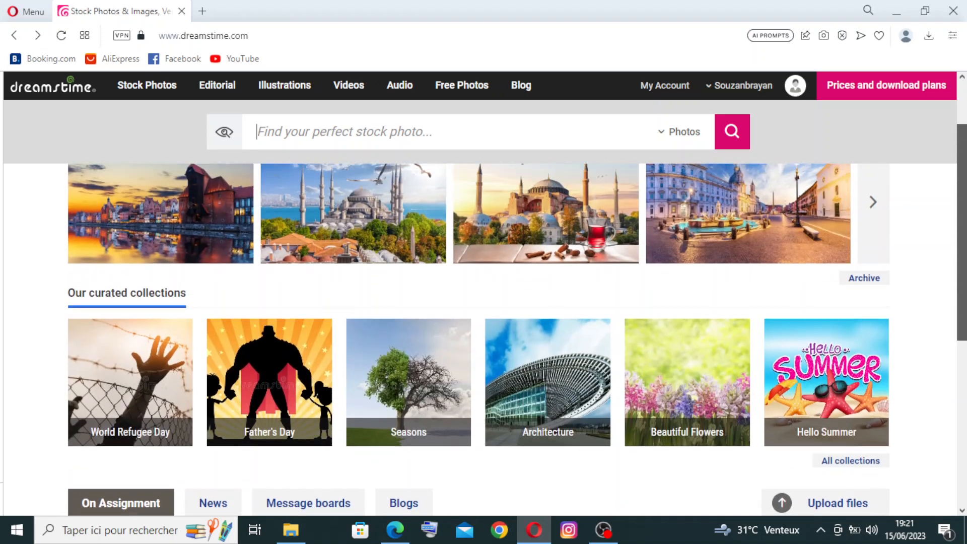
scroll(down, 3)
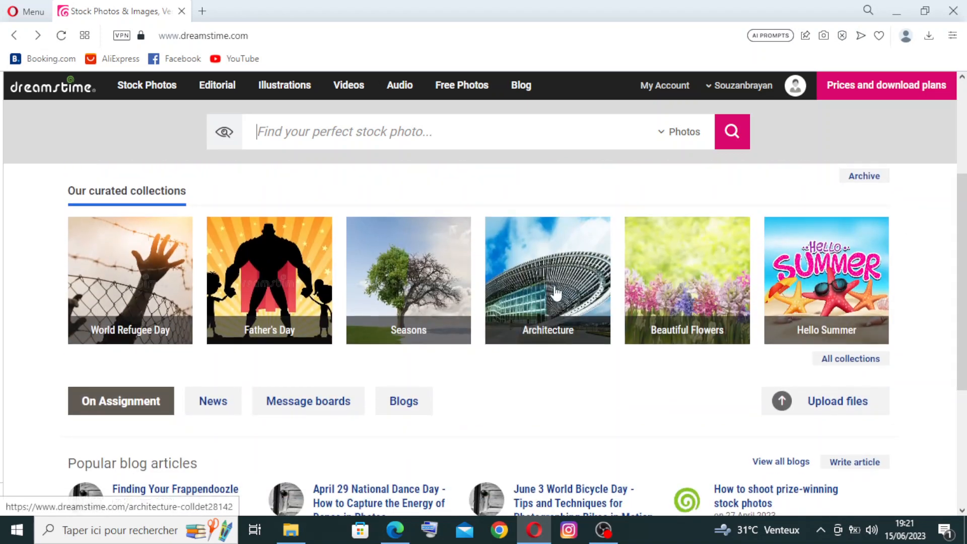
click(546, 280)
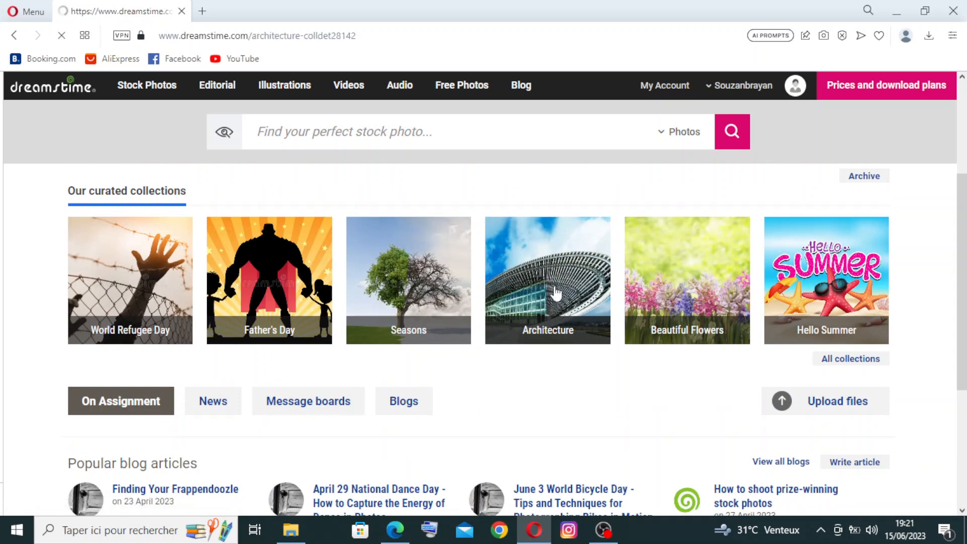
Step: Scroll through the Architecture collection's photo grid down to the Modern architecture Oslo image
click(547, 280)
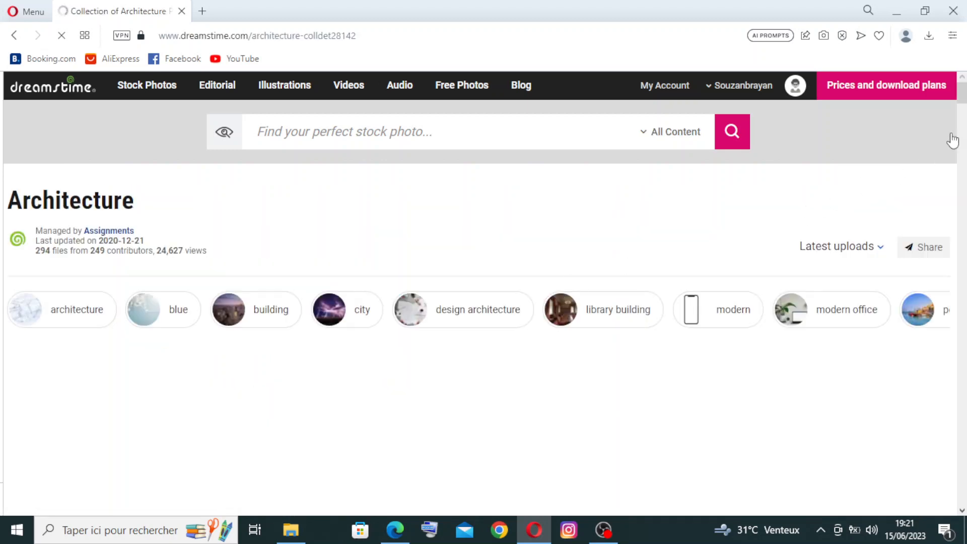
scroll(down, 3)
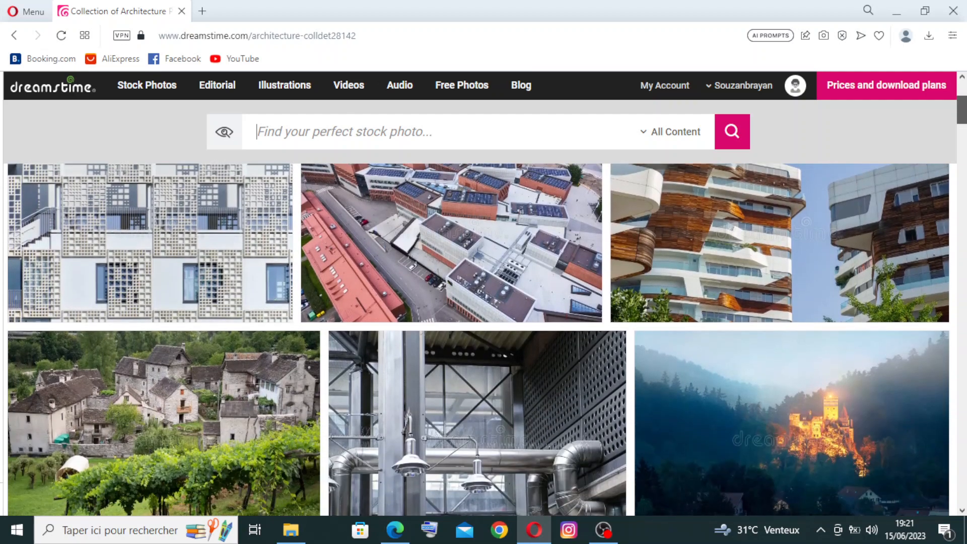
scroll(down, 3)
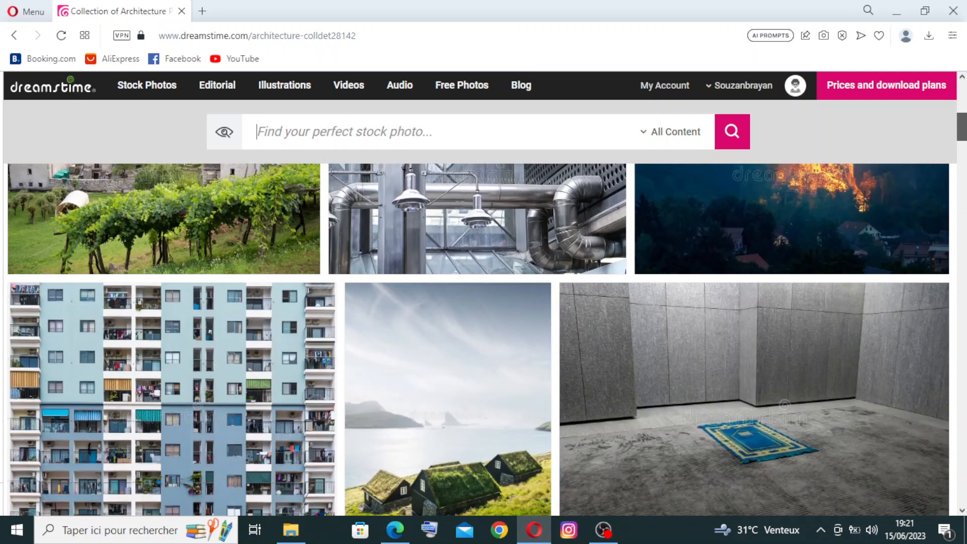
scroll(down, 3)
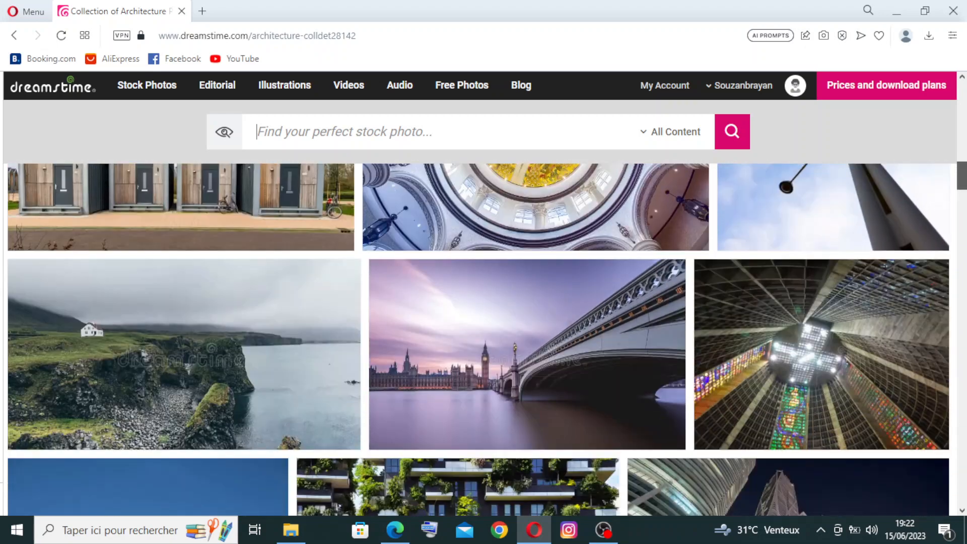
scroll(down, 3)
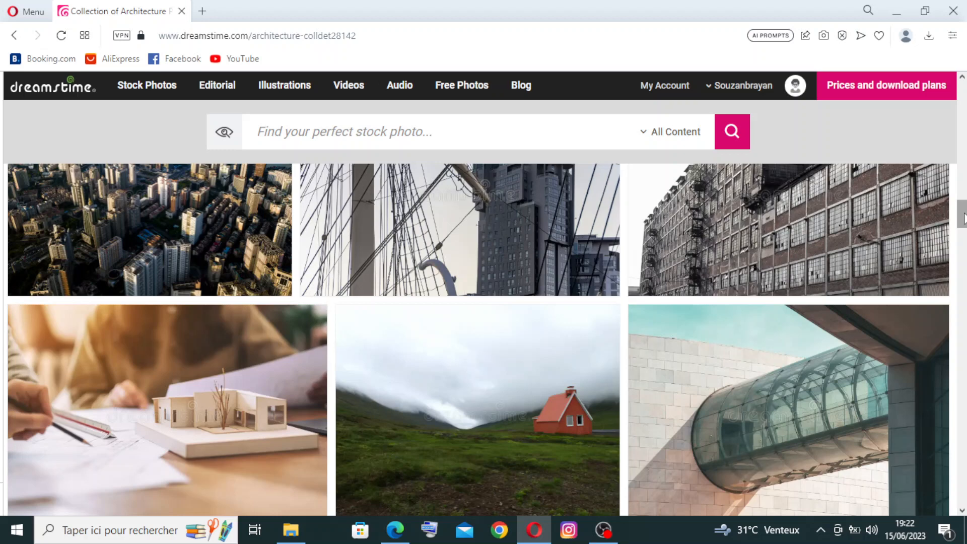
click(342, 131)
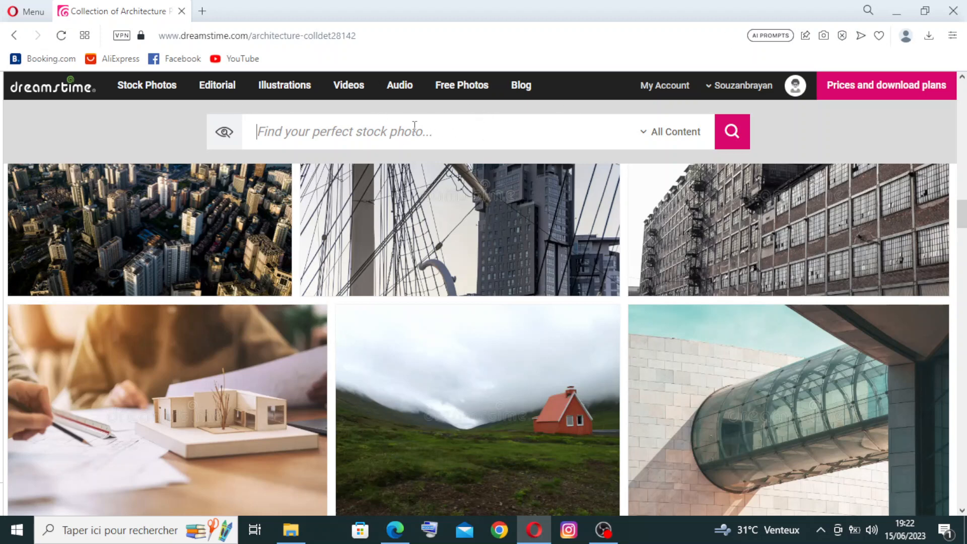
mouse_move(532, 134)
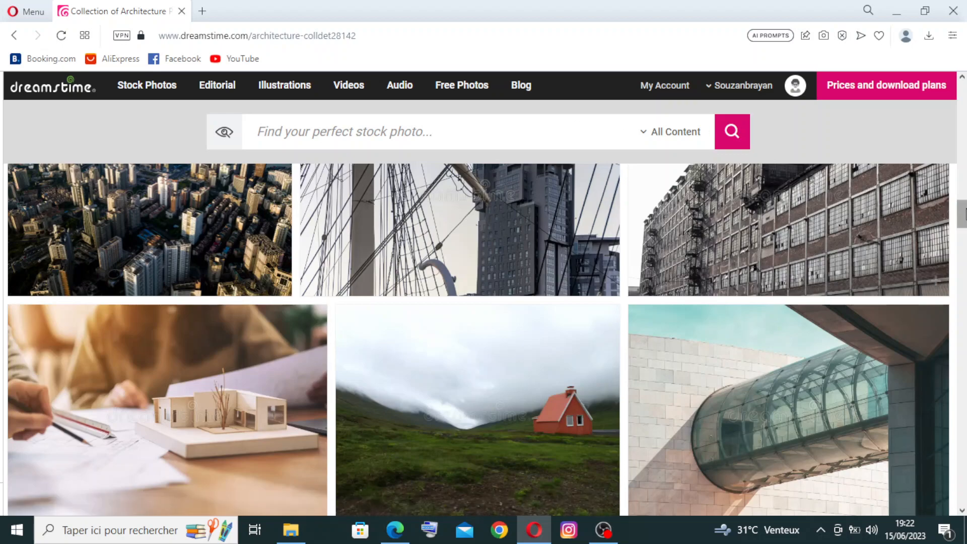
scroll(down, 3)
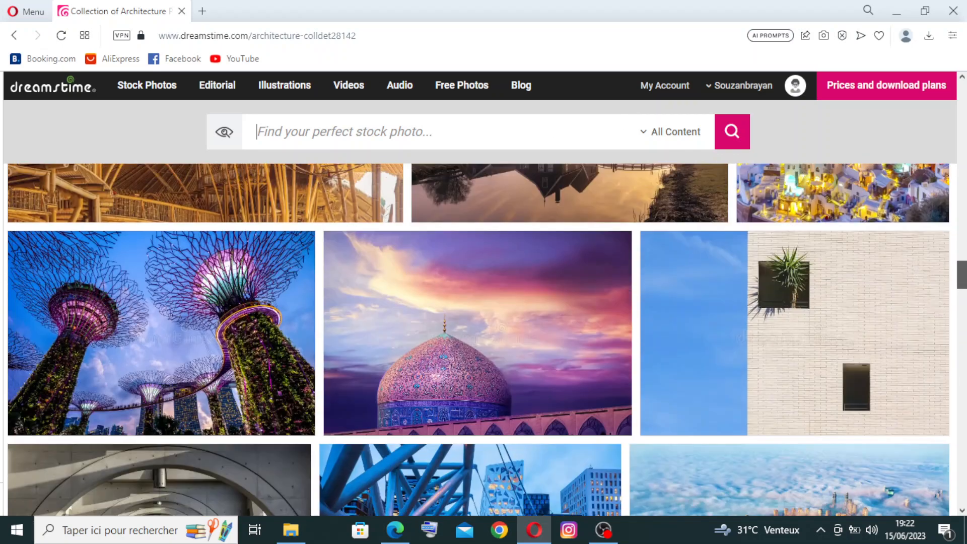
scroll(down, 3)
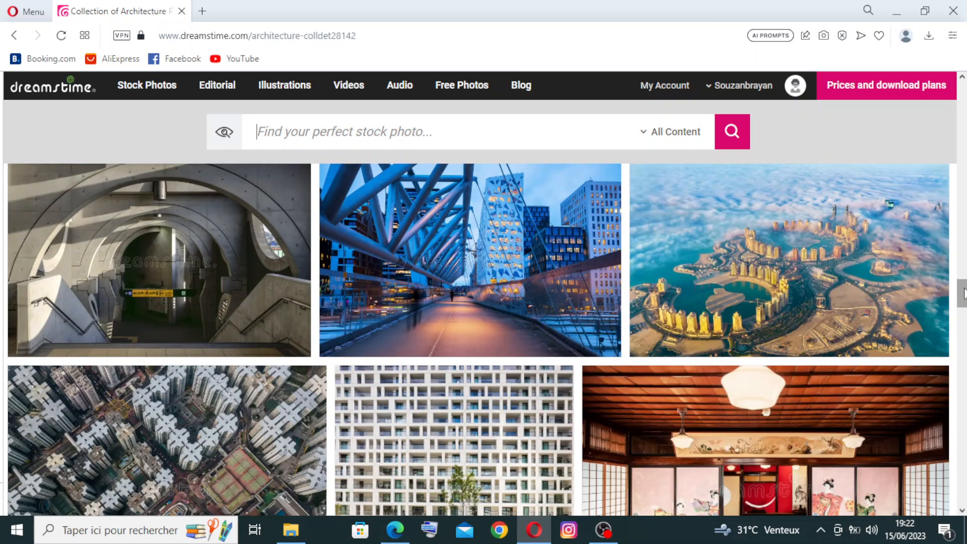
mouse_move(784, 237)
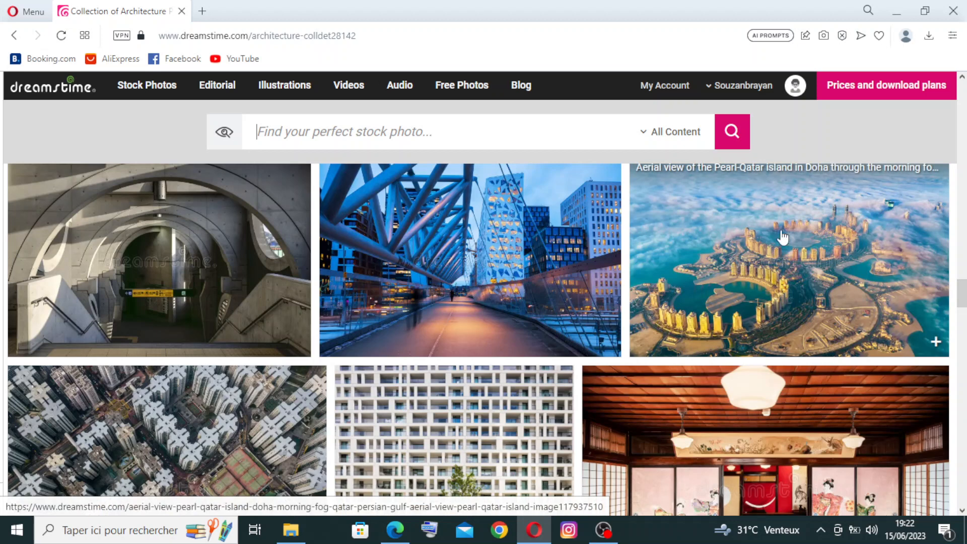
mouse_move(452, 281)
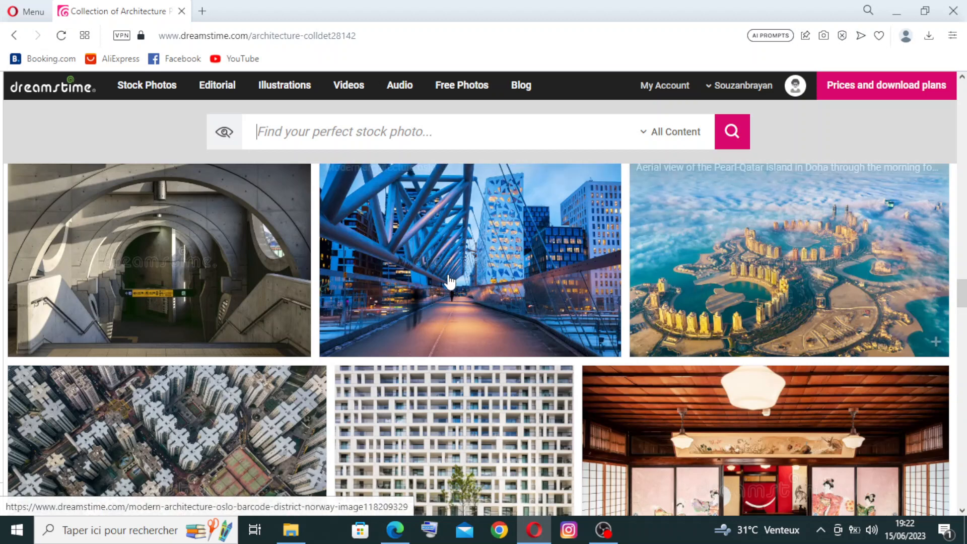
mouse_move(645, 284)
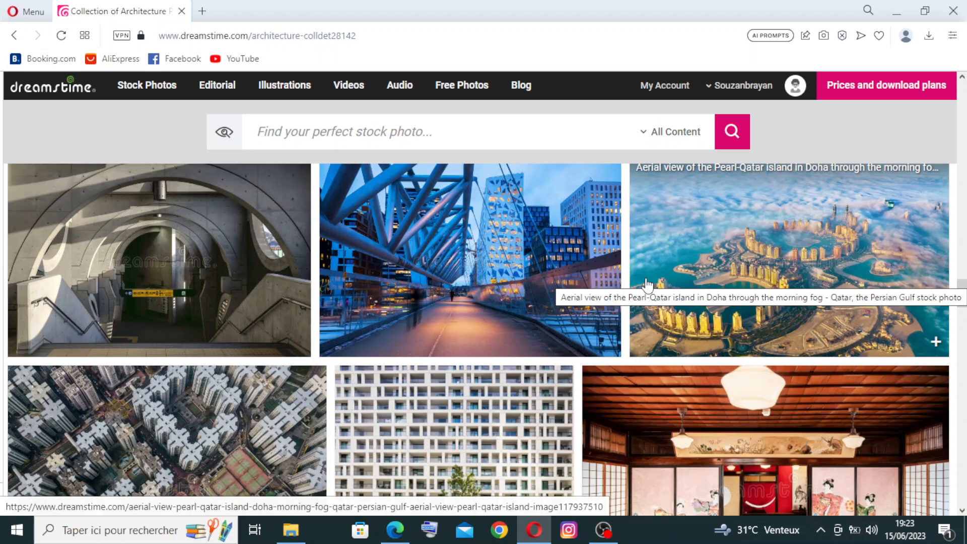
mouse_move(338, 293)
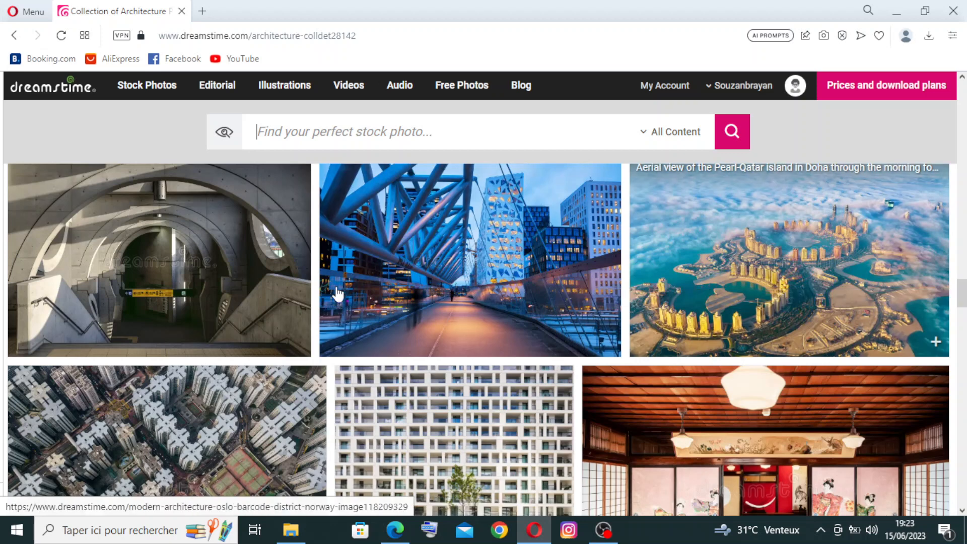
mouse_move(557, 289)
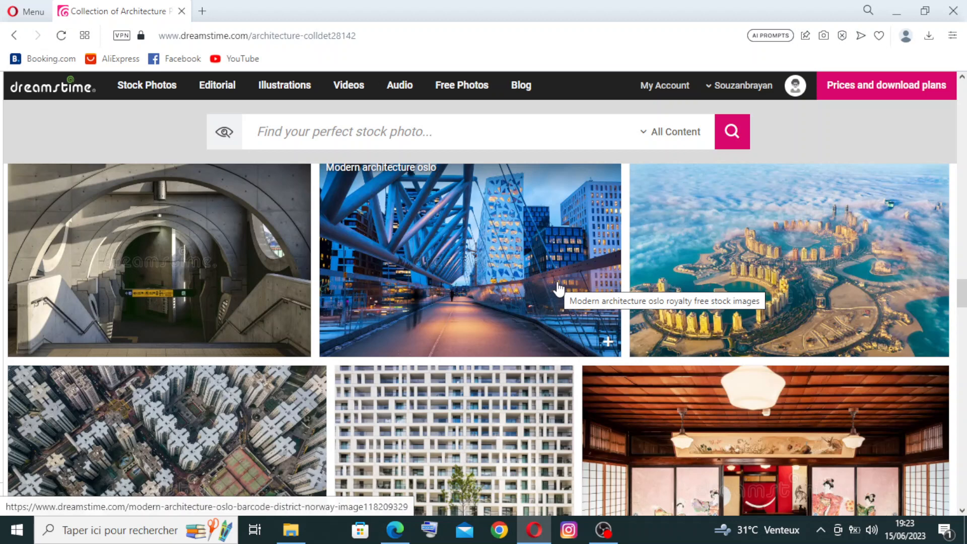
Step: View the Modern architecture Oslo photo page and scroll past 'Designers also selected'
click(512, 262)
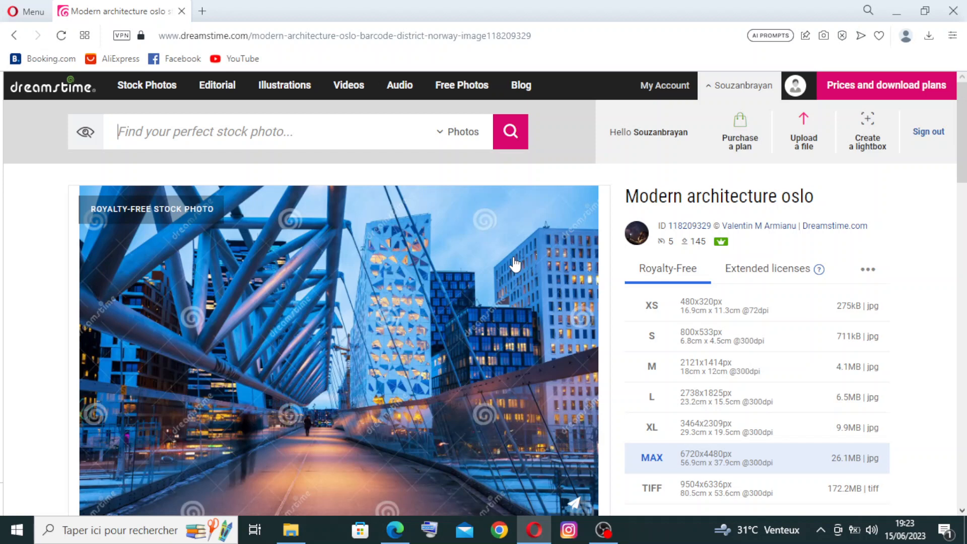
mouse_move(826, 236)
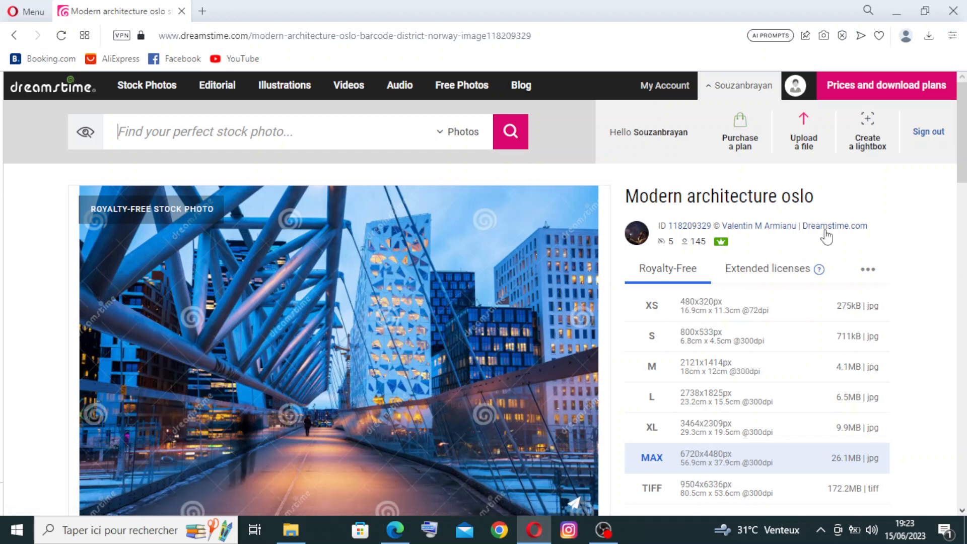
scroll(down, 3)
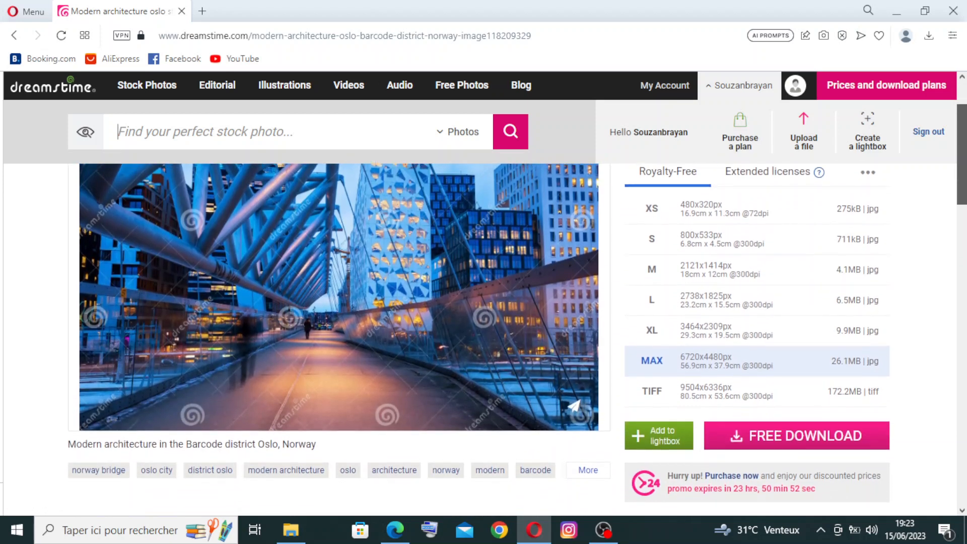
scroll(down, 3)
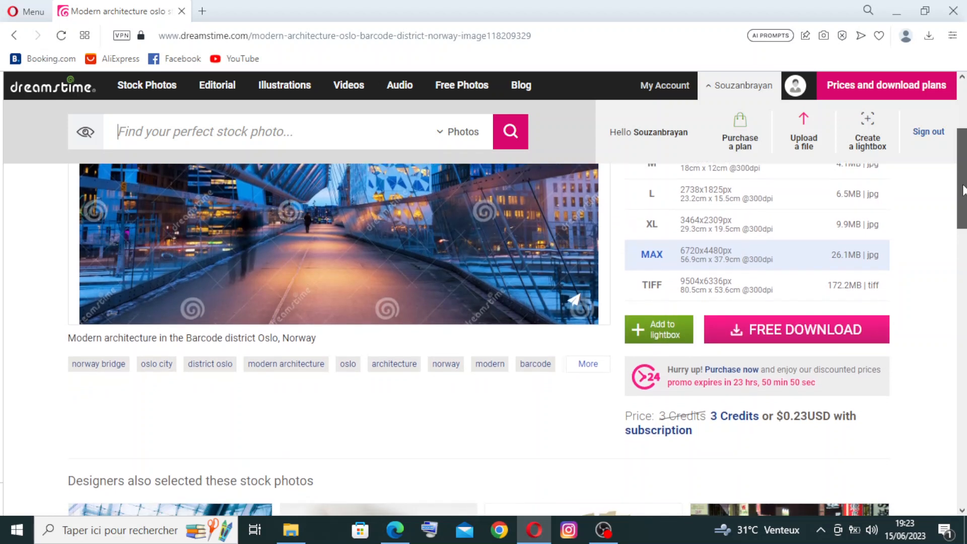
scroll(down, 3)
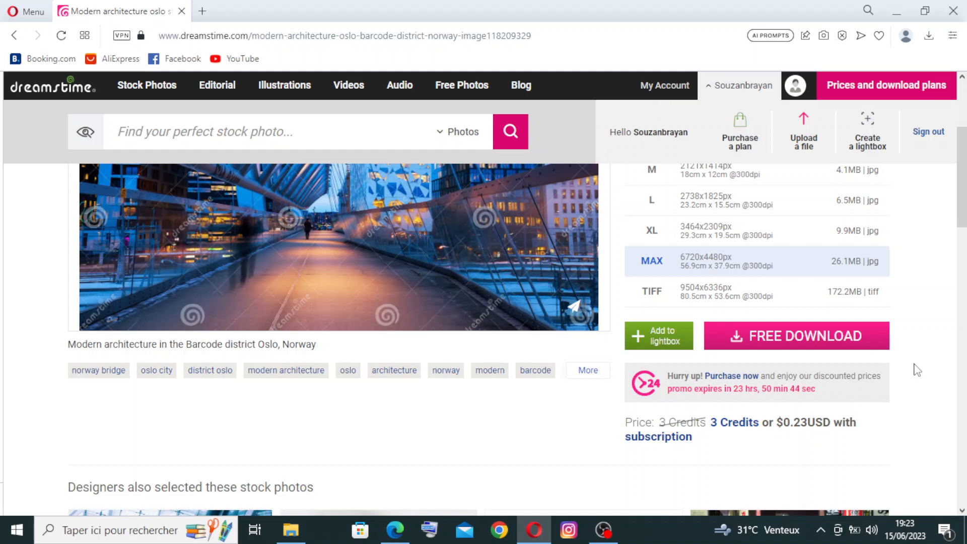
scroll(up, 3)
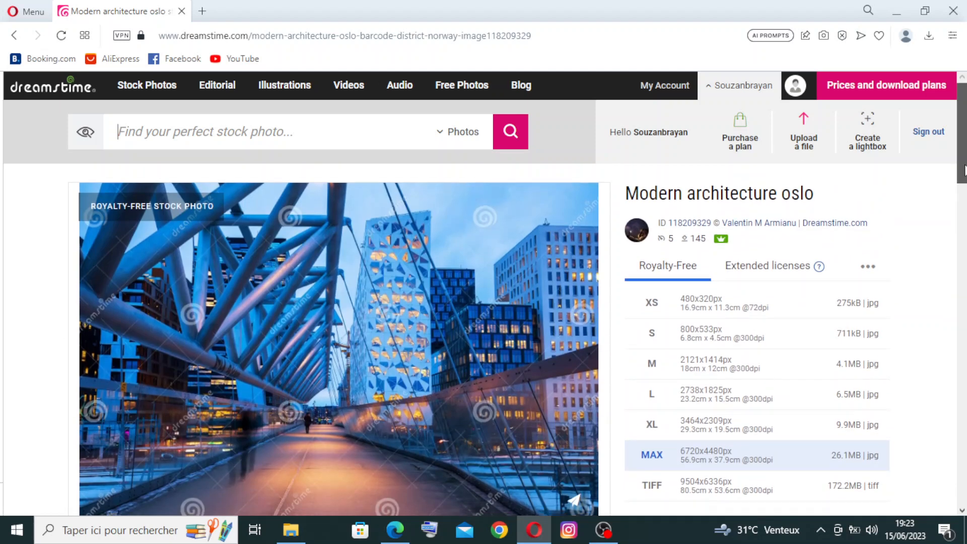
scroll(down, 3)
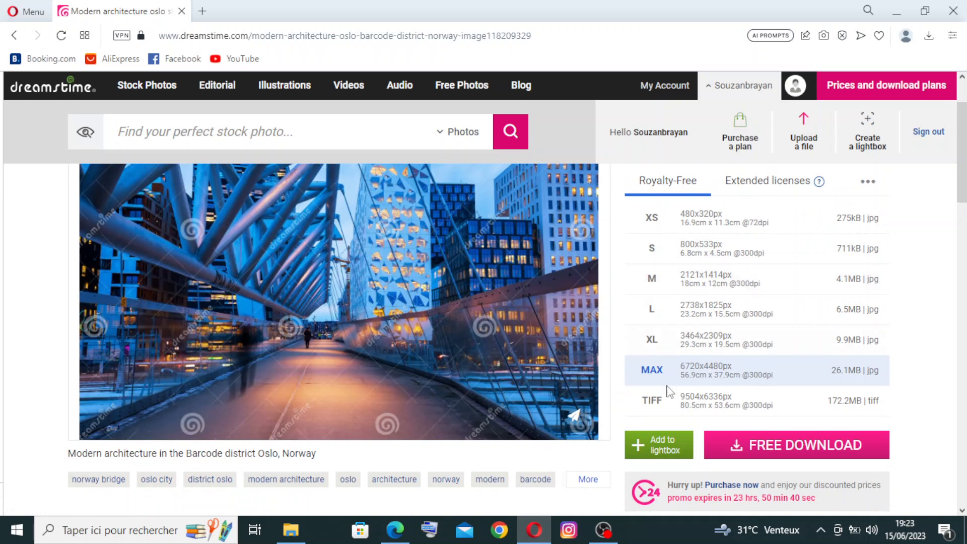
mouse_move(663, 244)
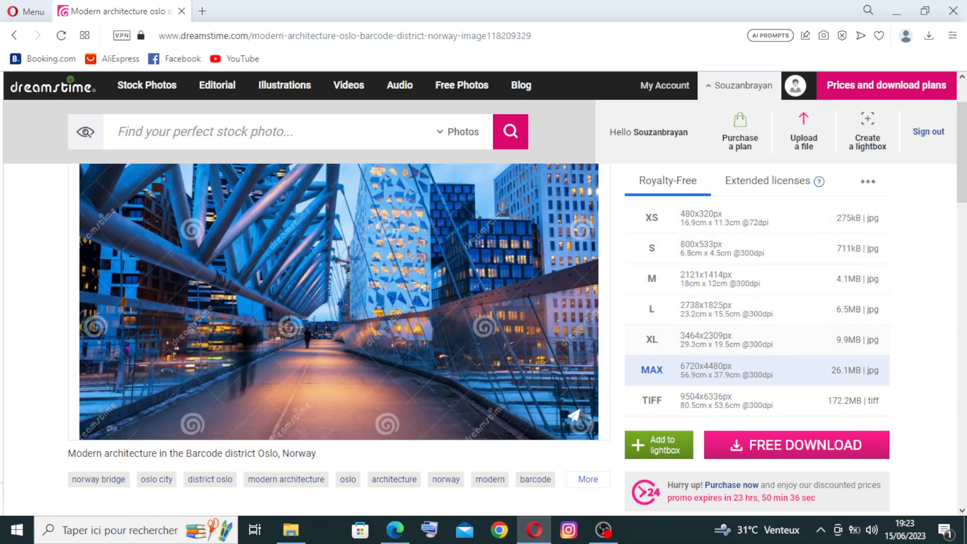
Step: Scroll on to 'More similar stock images' and the photographer's portfolio section
scroll(down, 3)
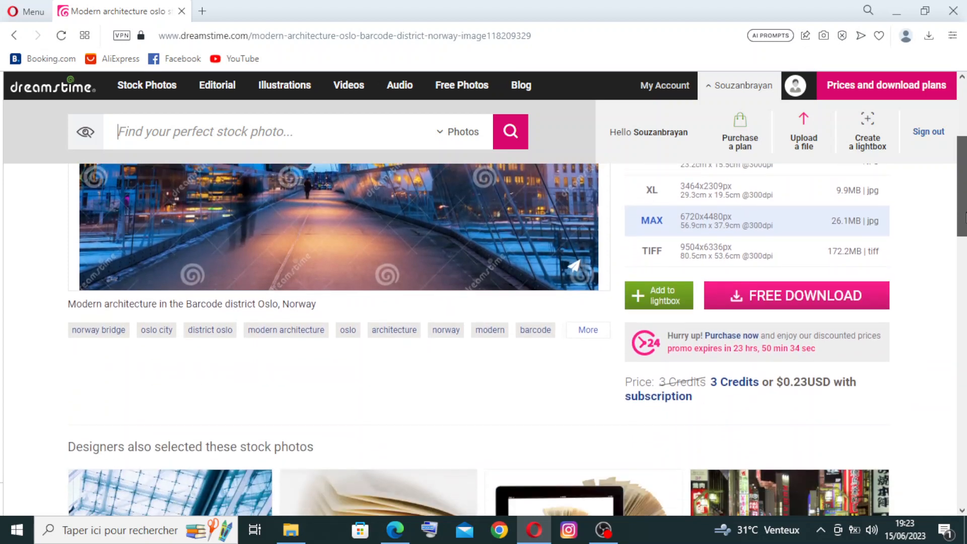
scroll(down, 3)
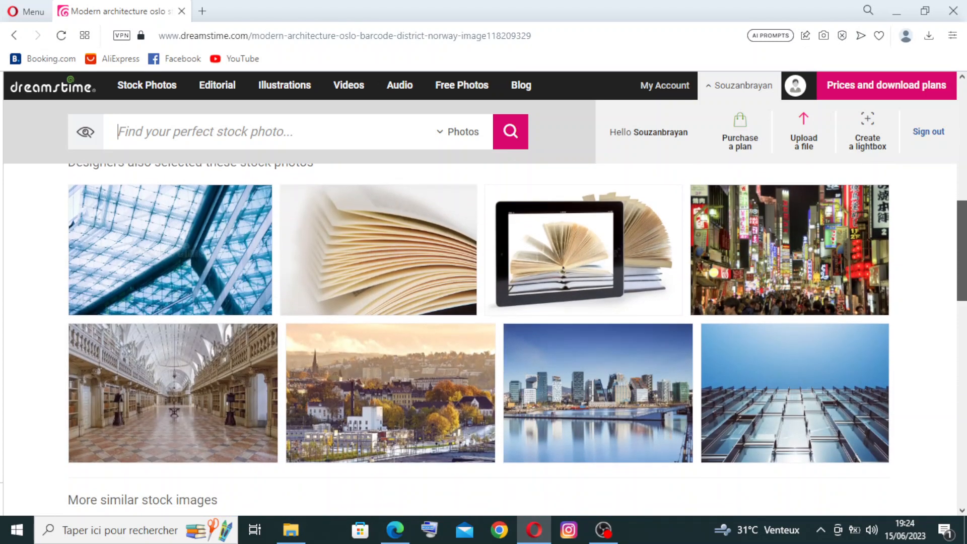
scroll(down, 3)
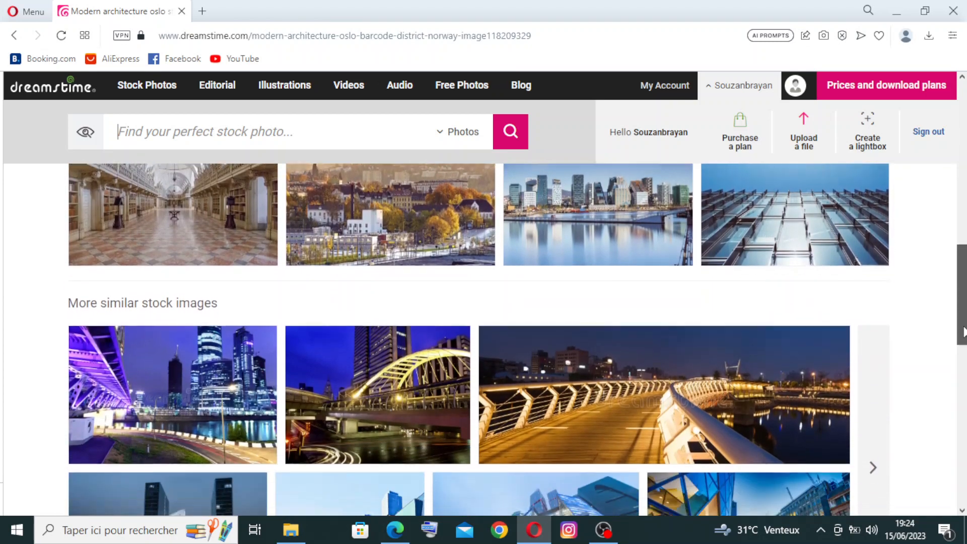
scroll(down, 3)
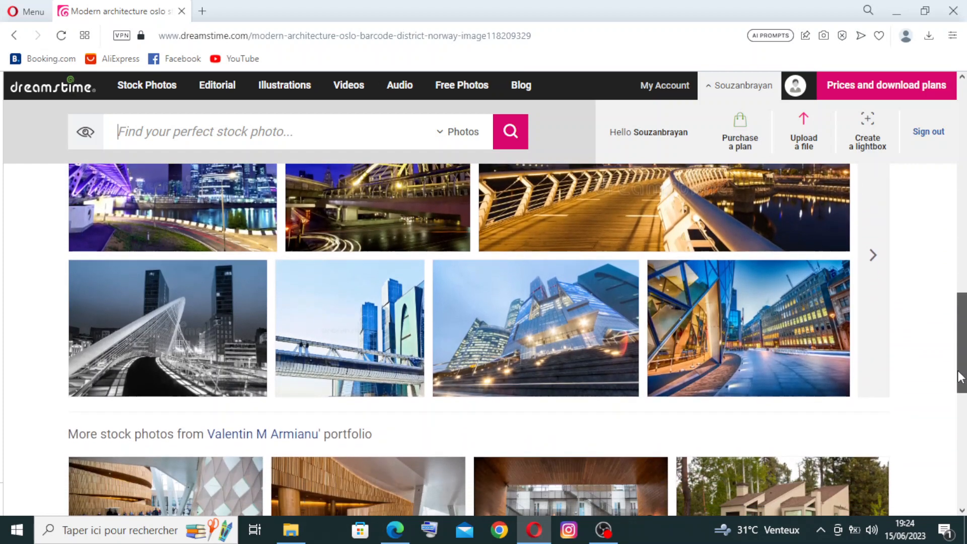
Step: Bring up the find-in-page bar, then head to Free Photos from the top navigation
key(Ctrl+f)
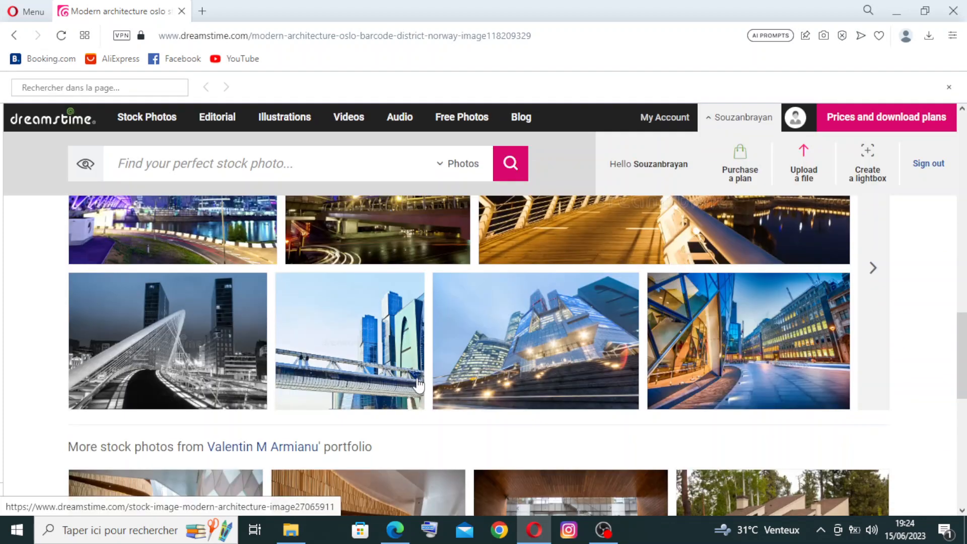
mouse_move(410, 255)
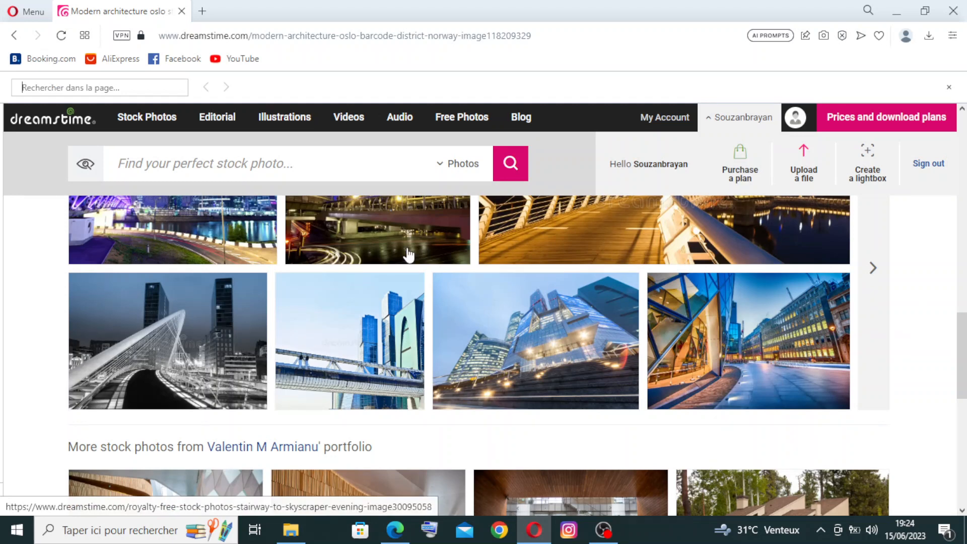
mouse_move(348, 117)
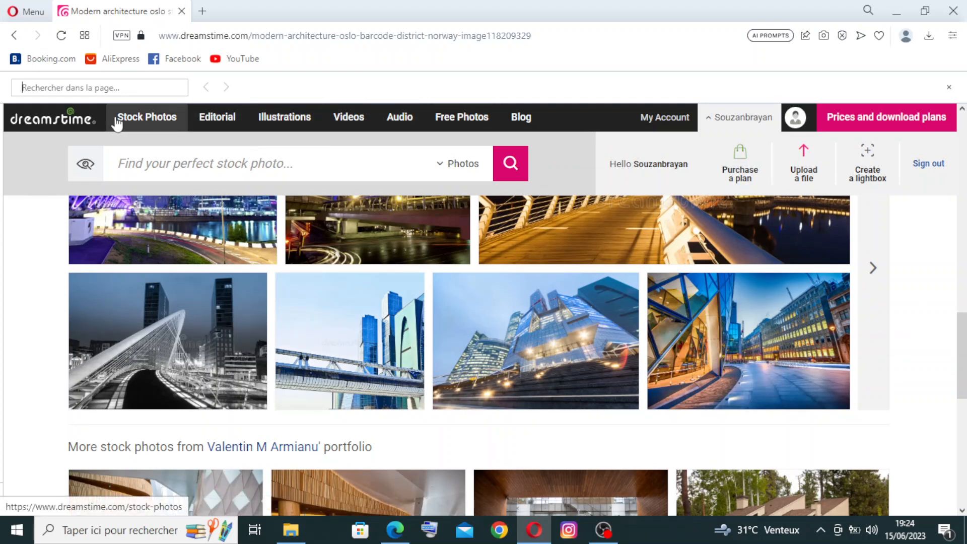
mouse_move(461, 117)
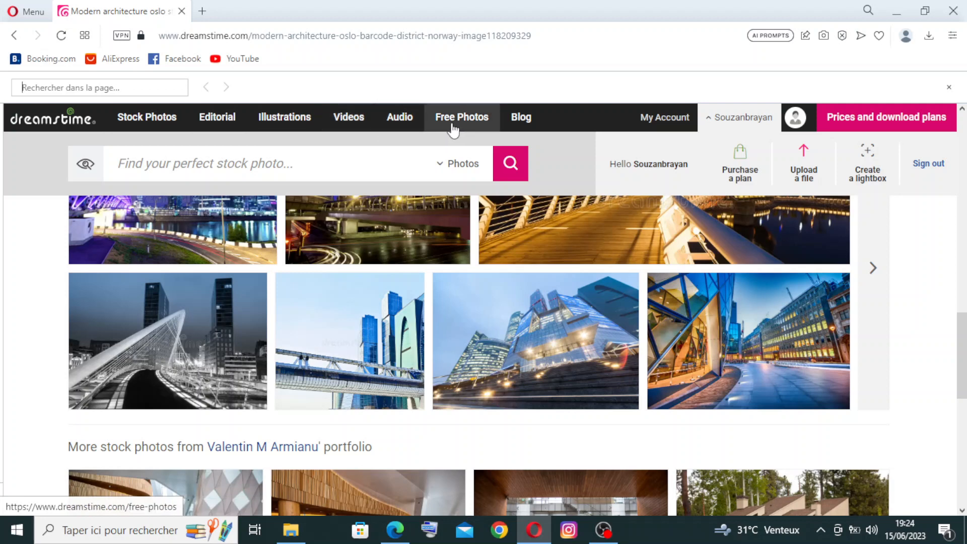
click(460, 117)
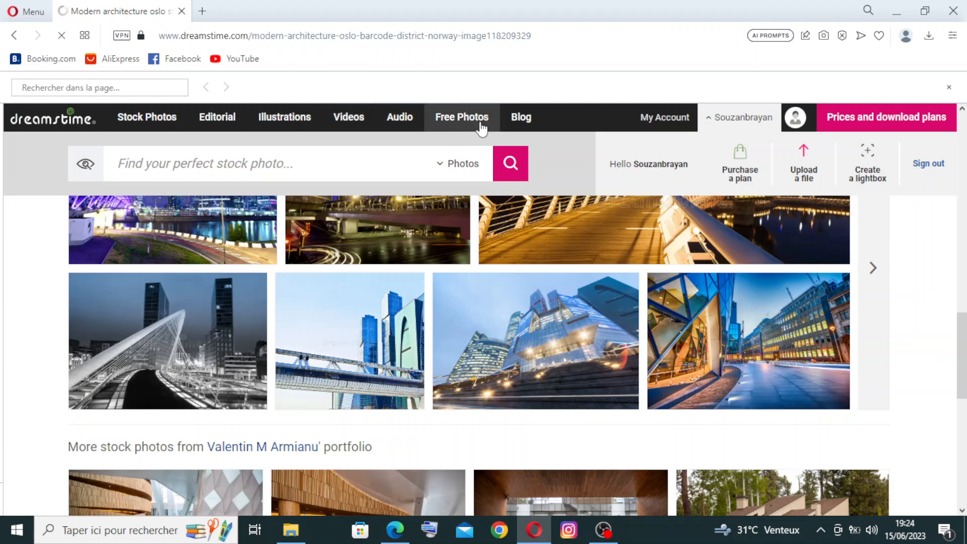
Step: Load the Free Photos and Images page and scroll through its category tiles
click(461, 116)
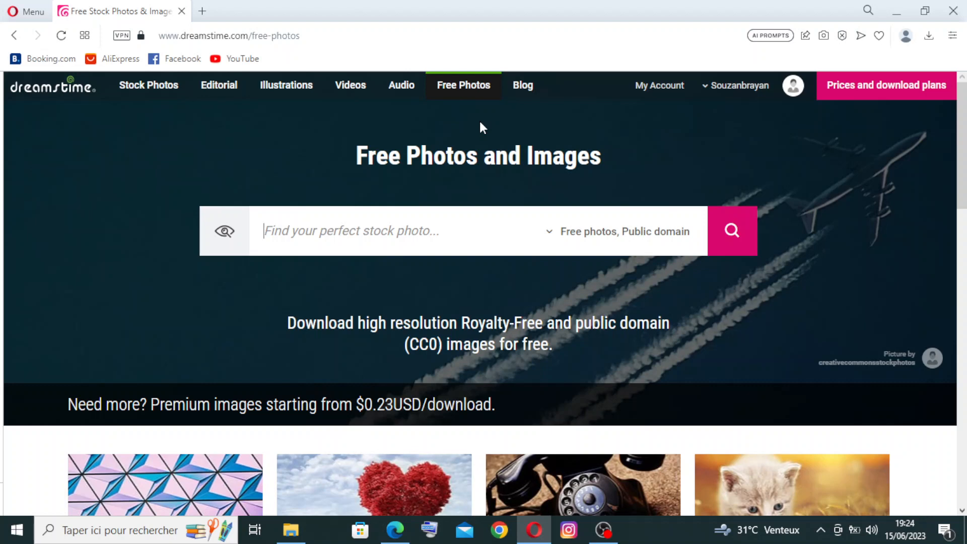
scroll(down, 3)
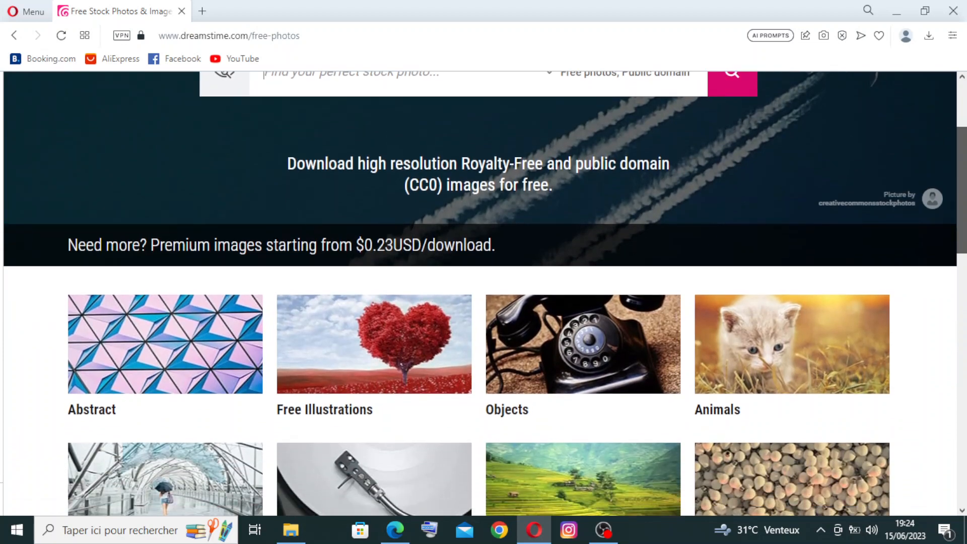
scroll(down, 3)
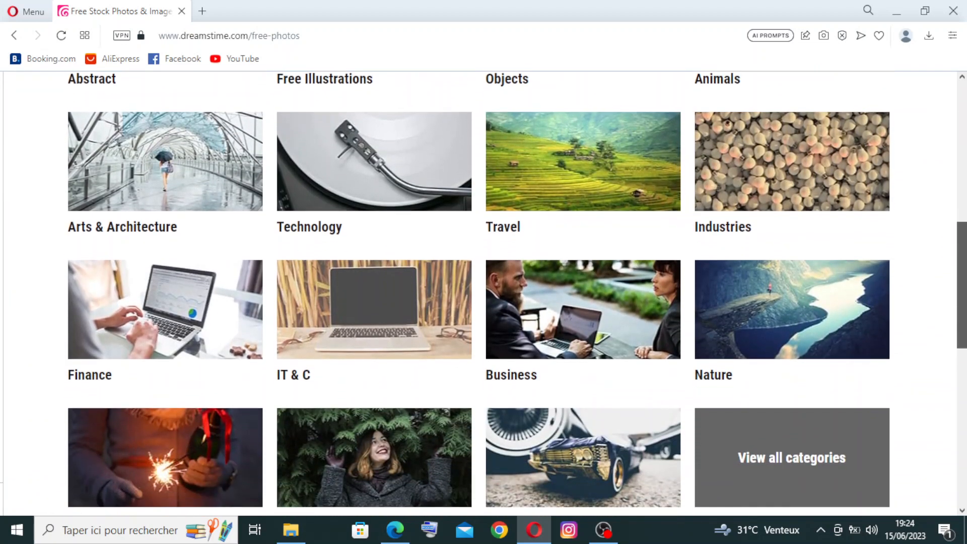
scroll(down, 3)
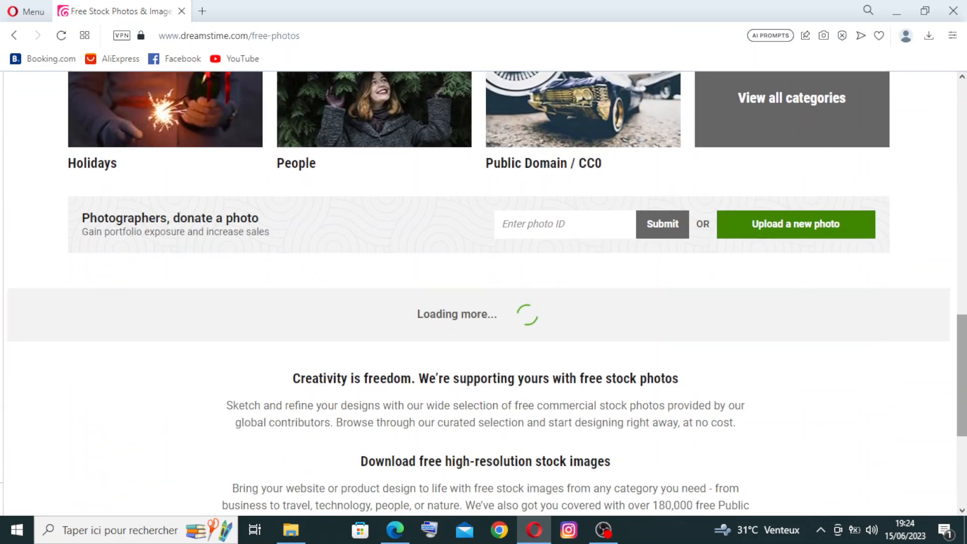
scroll(down, 3)
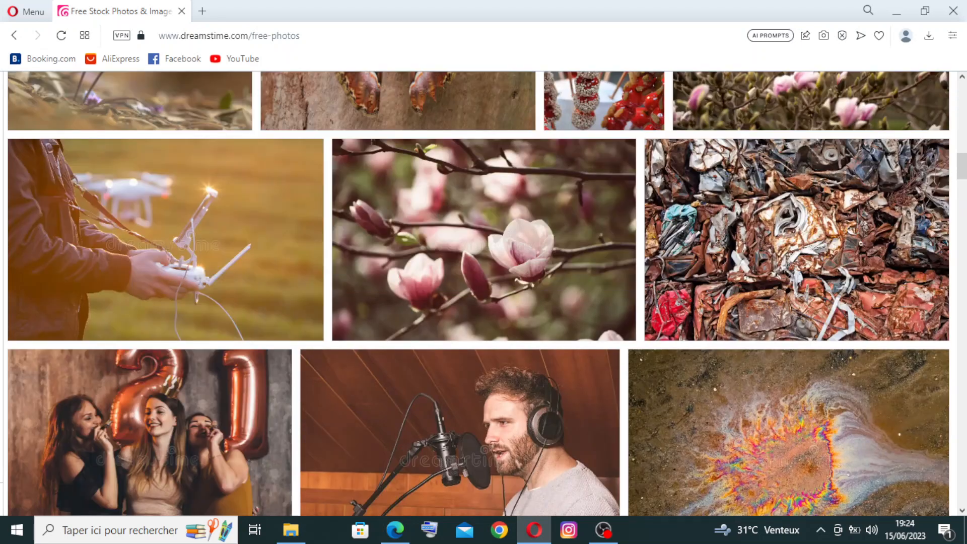
Step: Scroll well down through the long gallery of free photos
scroll(down, 3)
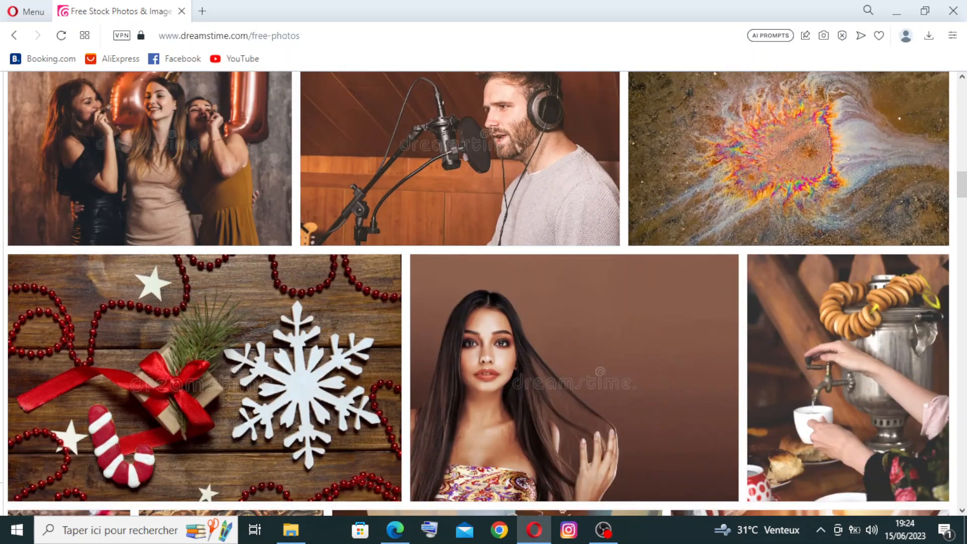
scroll(down, 3)
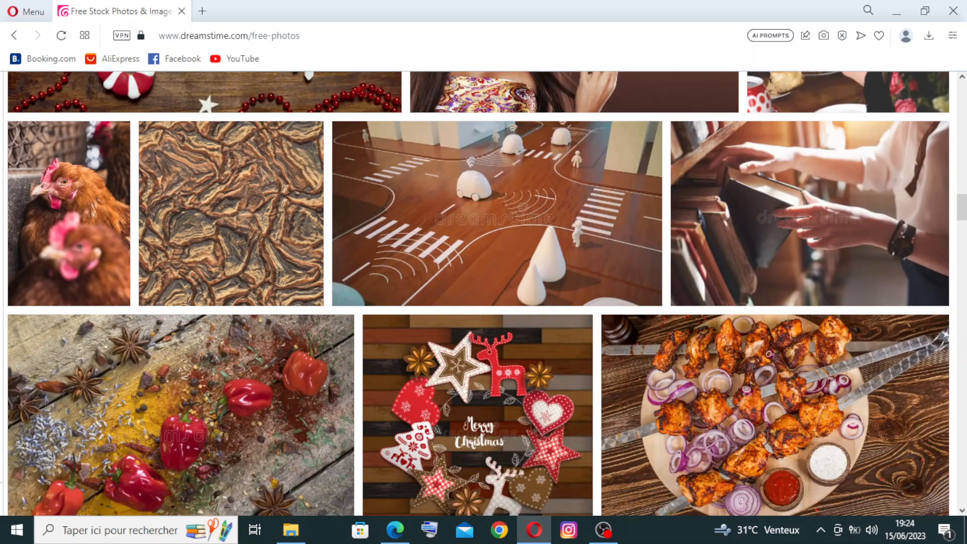
scroll(down, 3)
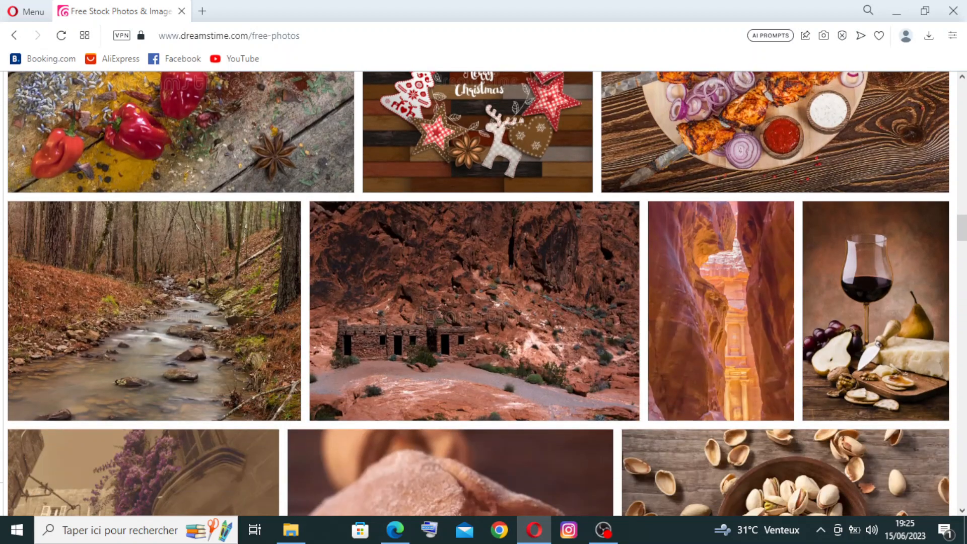
scroll(down, 3)
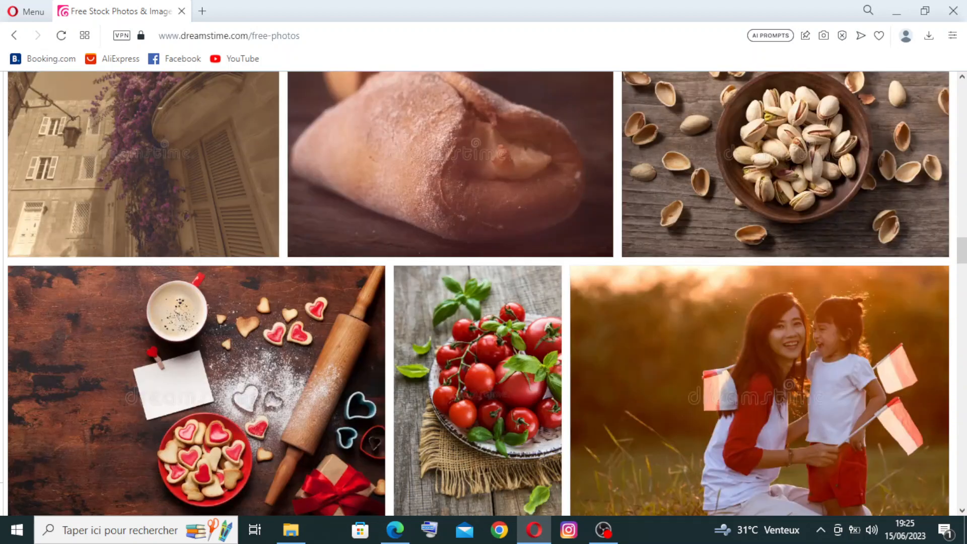
scroll(down, 3)
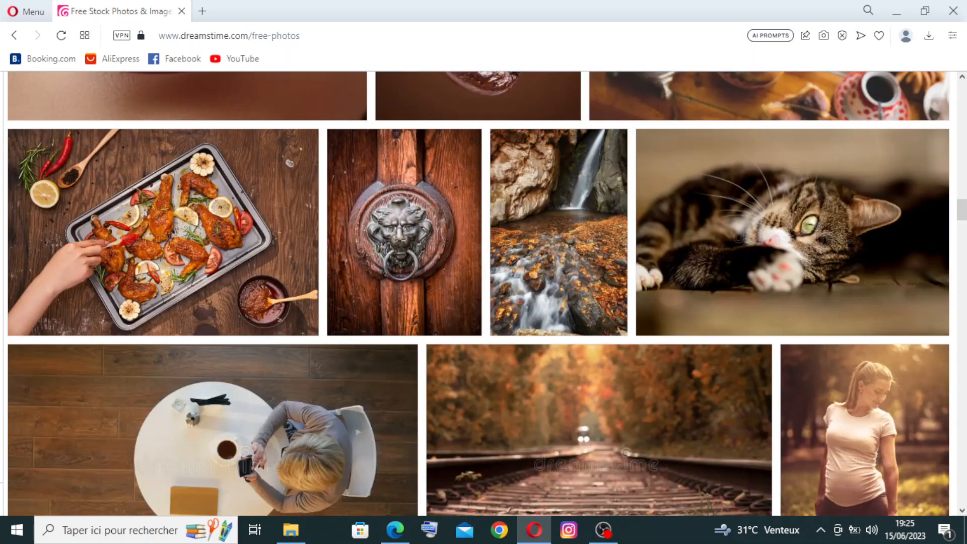
scroll(down, 3)
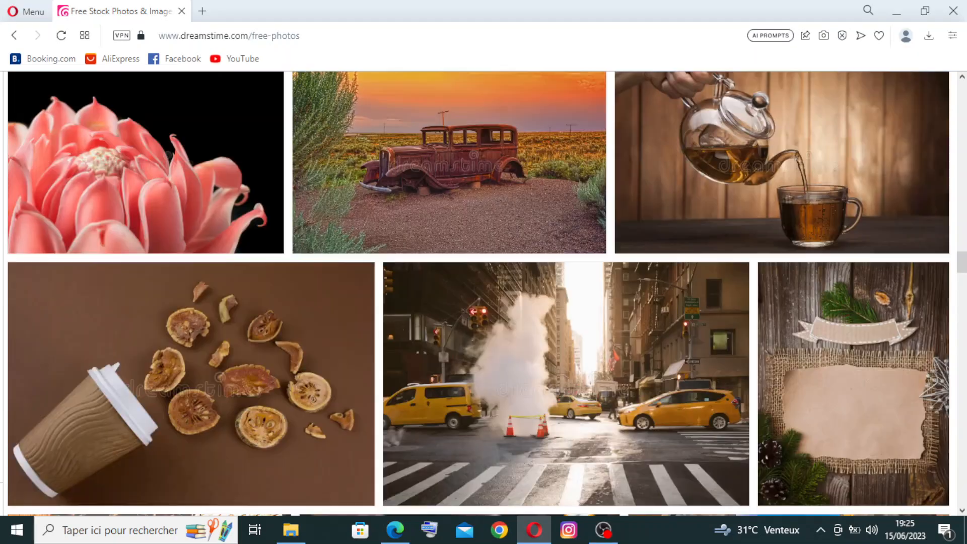
Step: Reopen the find bar and scroll to the Free Photos footer with community statistics
scroll(down, 3)
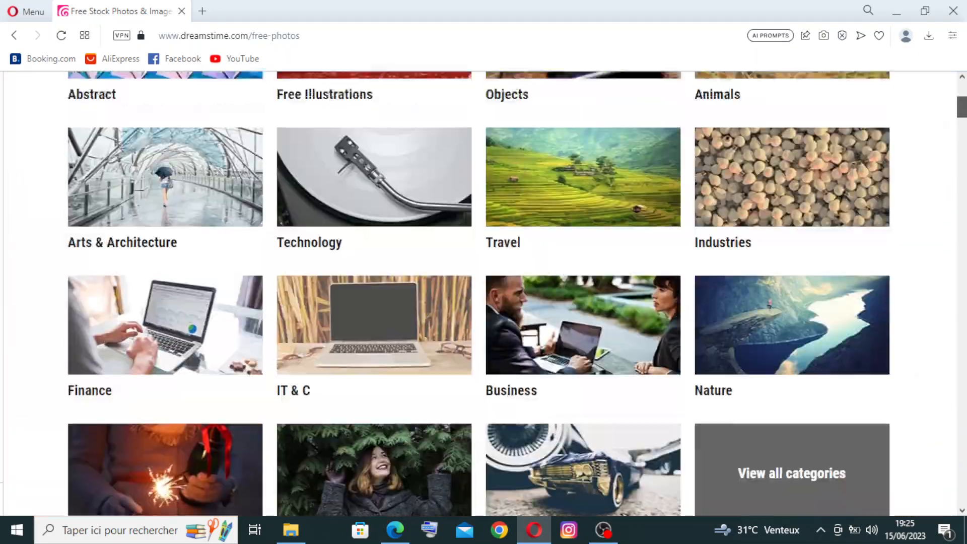
key(ctrl+f)
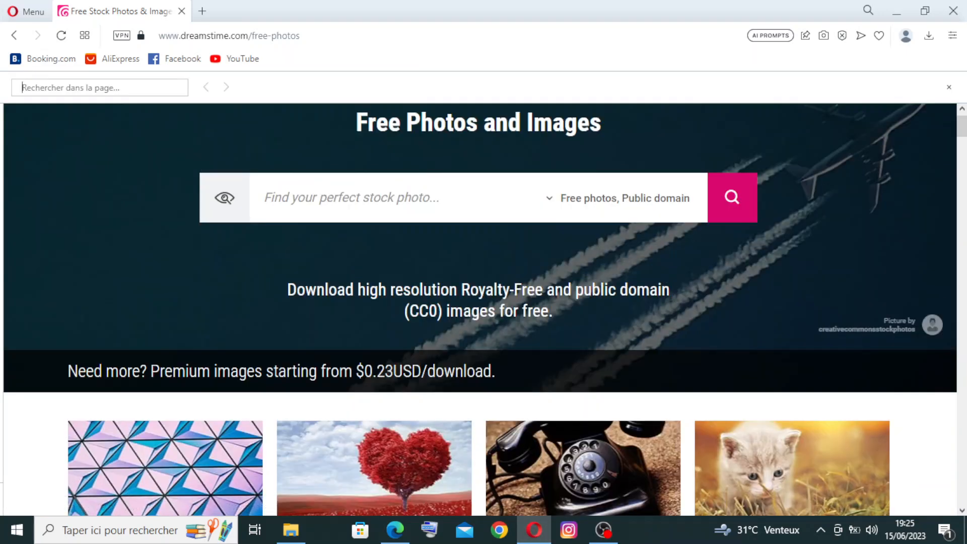
scroll(down, 3)
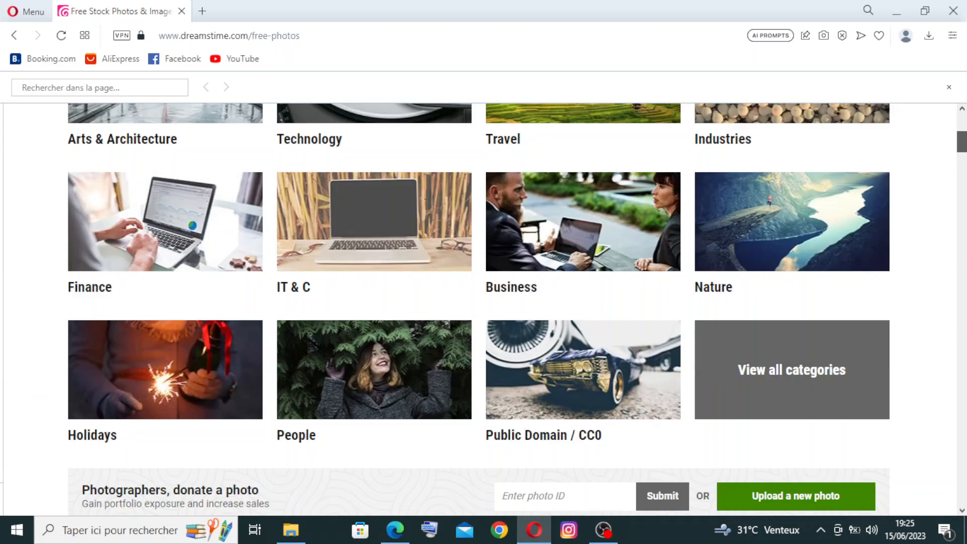
scroll(down, 3)
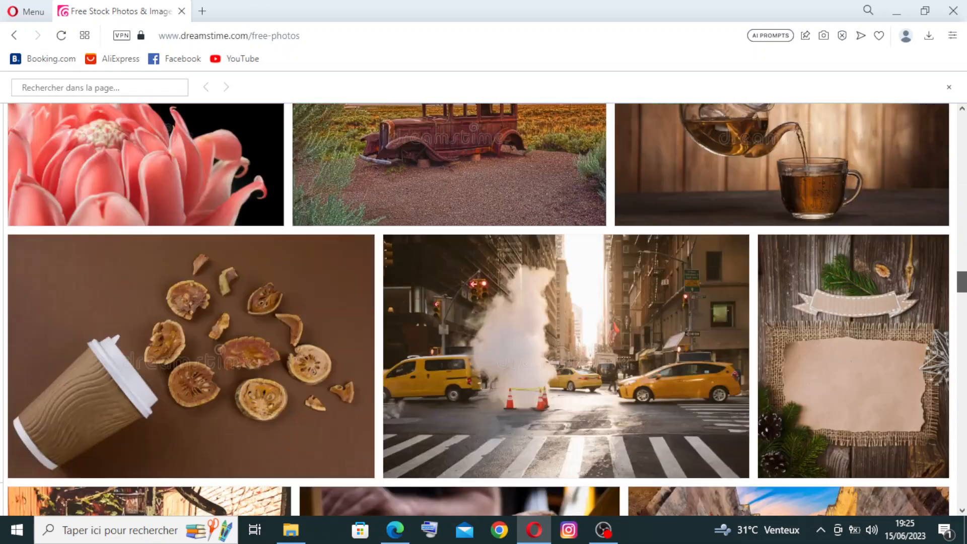
scroll(down, 3)
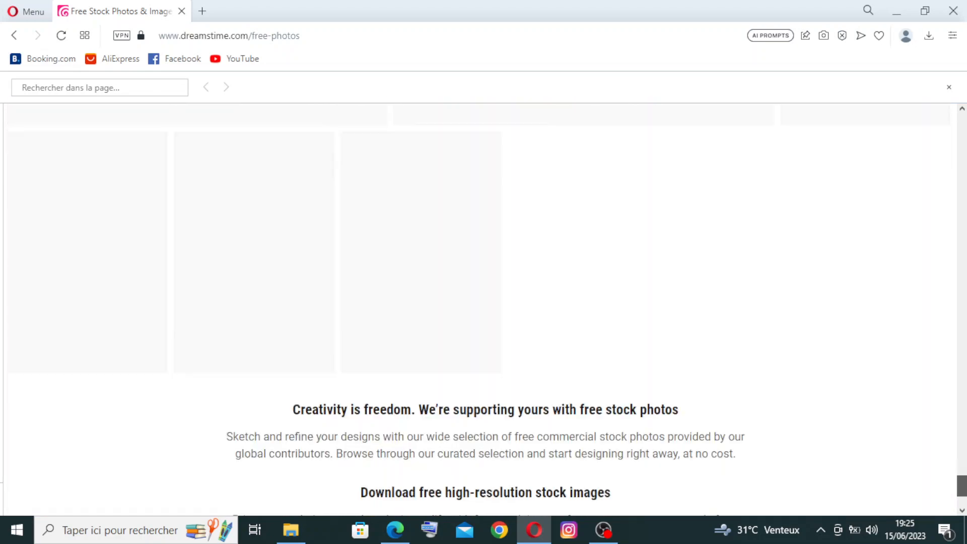
scroll(down, 3)
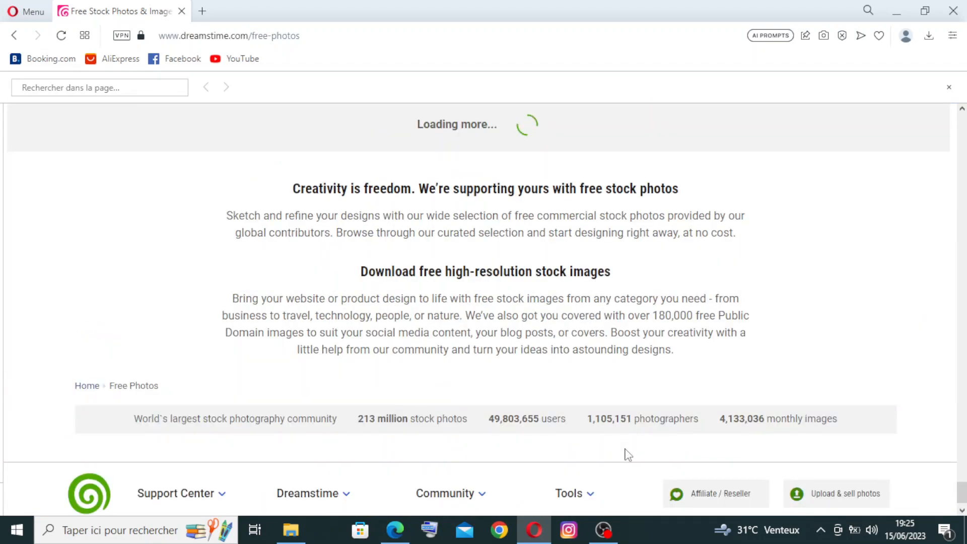
mouse_move(816, 497)
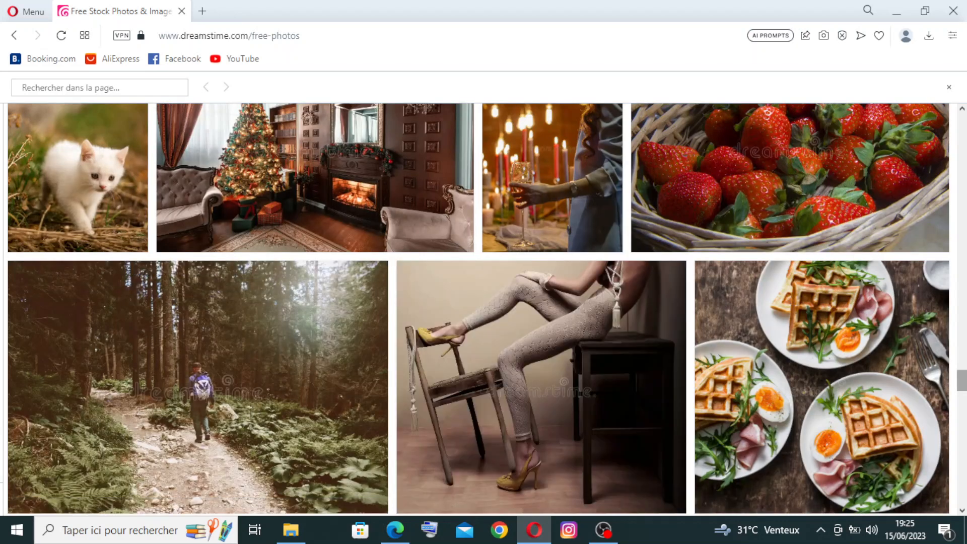
scroll(down, 3)
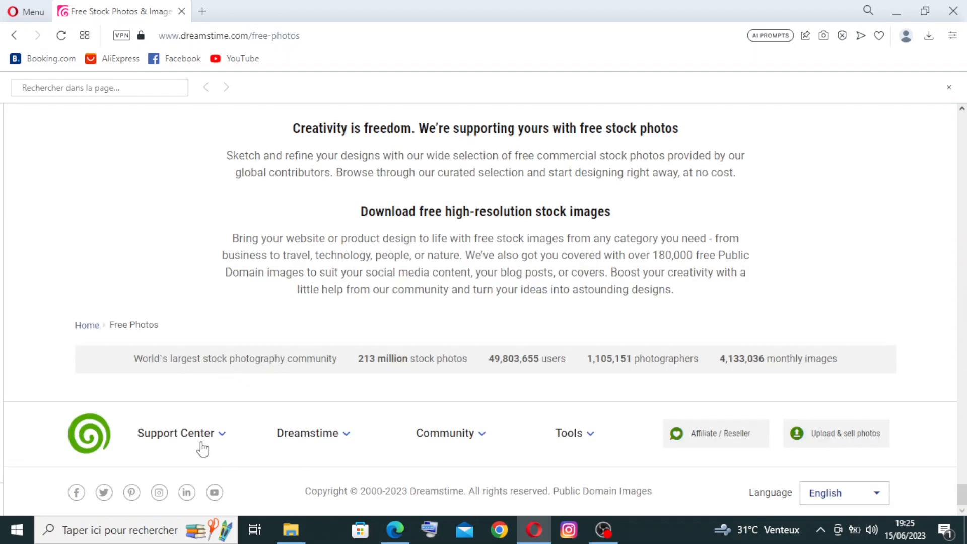
Step: Expand the footer's Support Center group to list About our photos, Contact Us and FAQ links
click(175, 432)
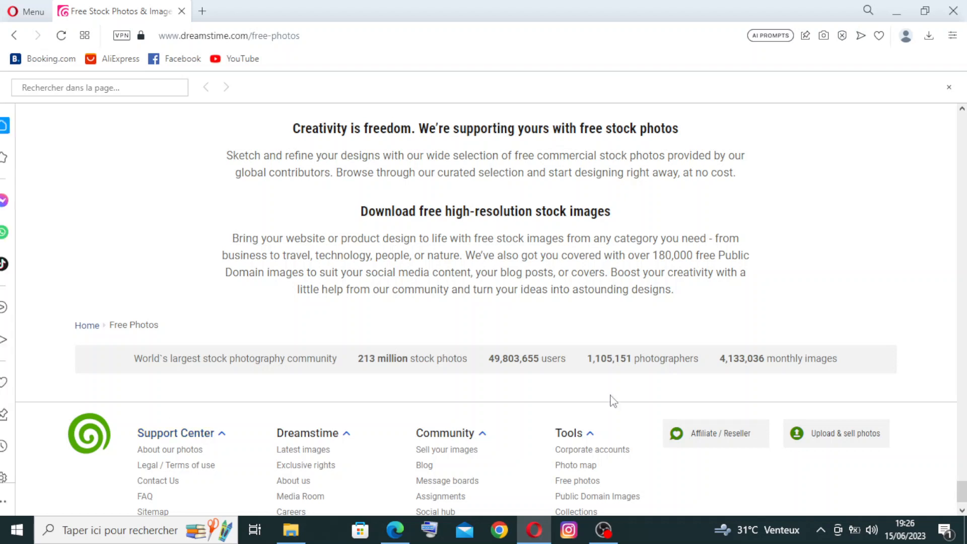
mouse_move(814, 372)
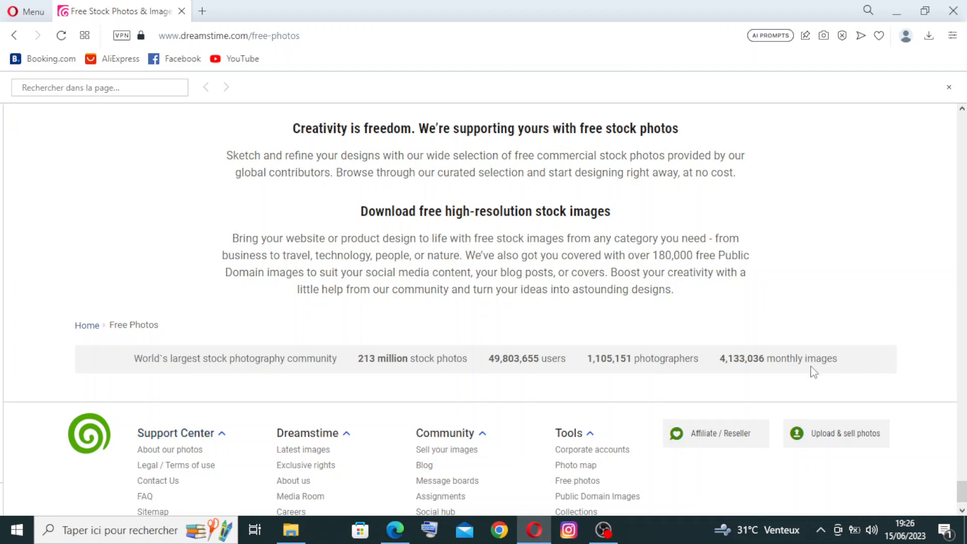